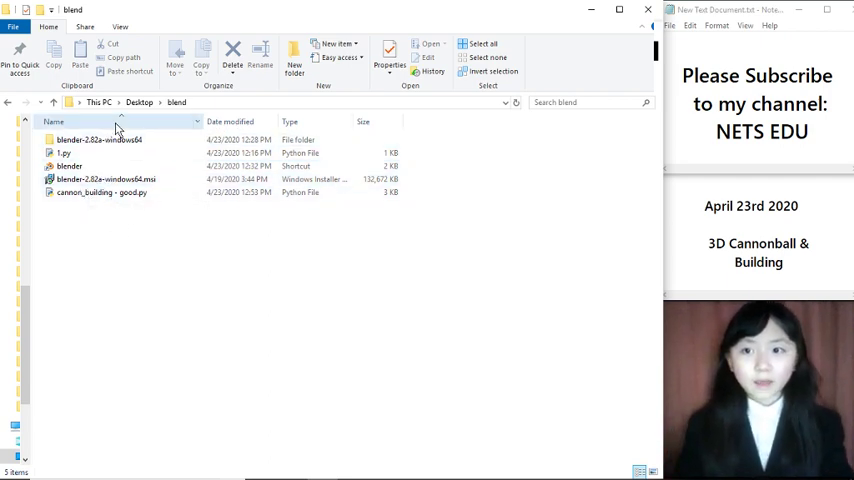
# Run the 1.py launcher script from the blend folder to start Blender.
pyautogui.click(64, 152)
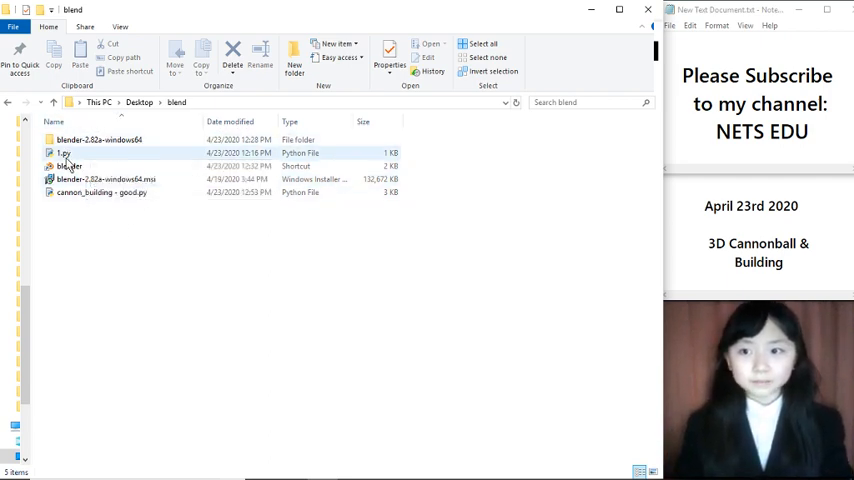
pyautogui.click(64, 152)
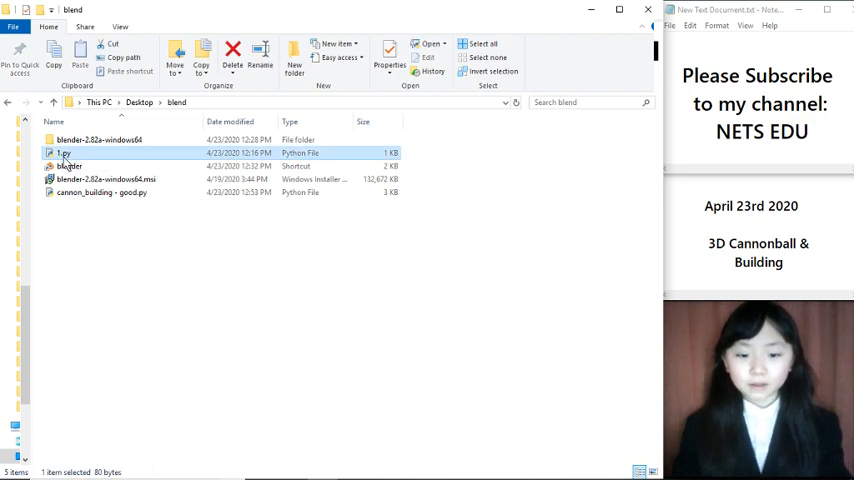
pyautogui.moveTo(62, 152)
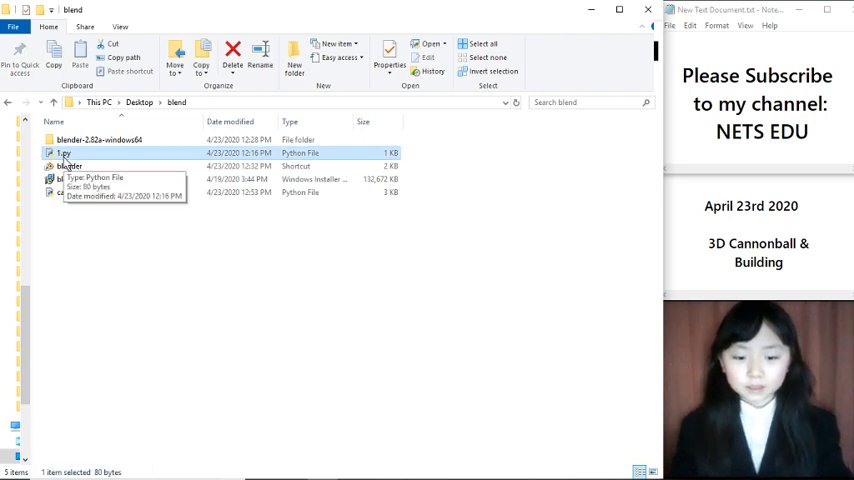
pyautogui.doubleClick(62, 152)
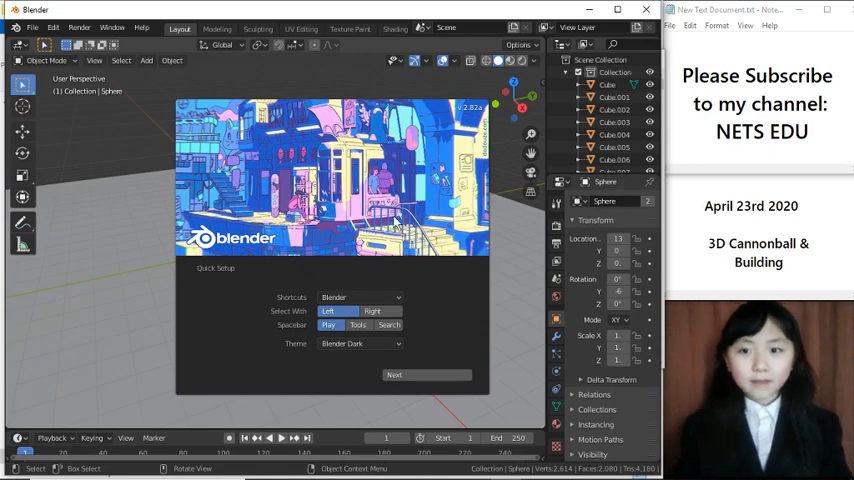
pyautogui.moveTo(144, 196)
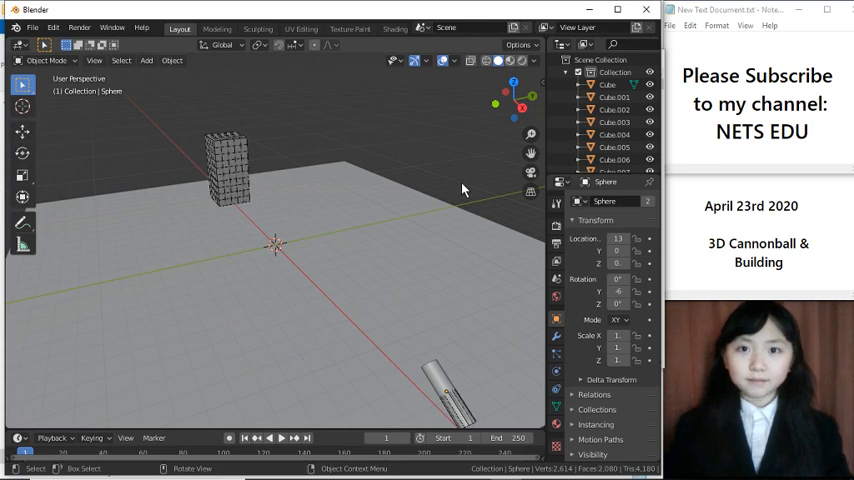
# Play the timeline so the cannonball knocks the block building apart into scattered cubes.
pyautogui.click(284, 440)
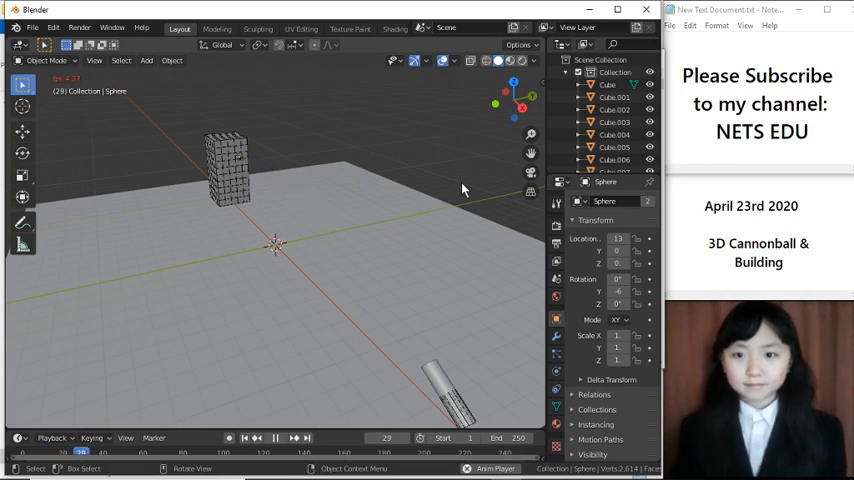
pyautogui.click(276, 440)
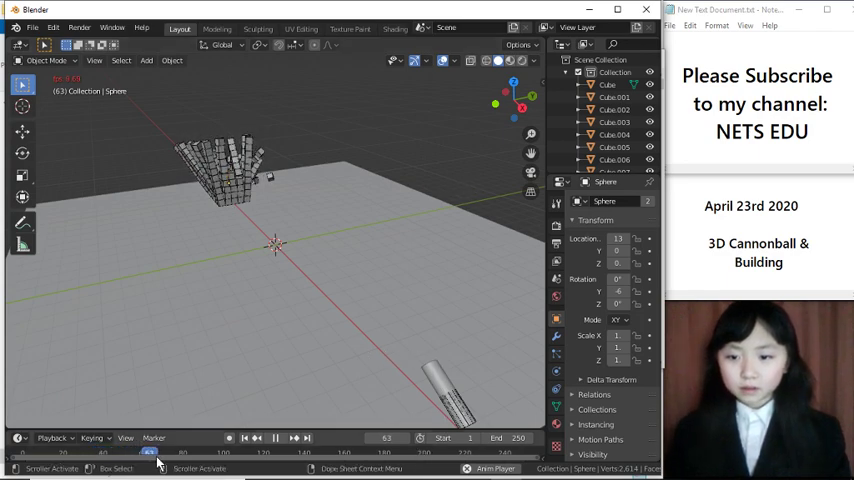
pyautogui.click(278, 440)
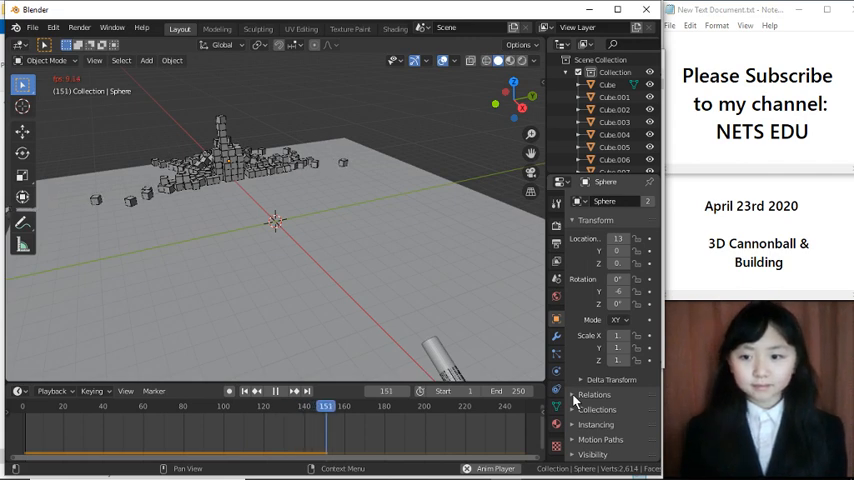
pyautogui.click(284, 392)
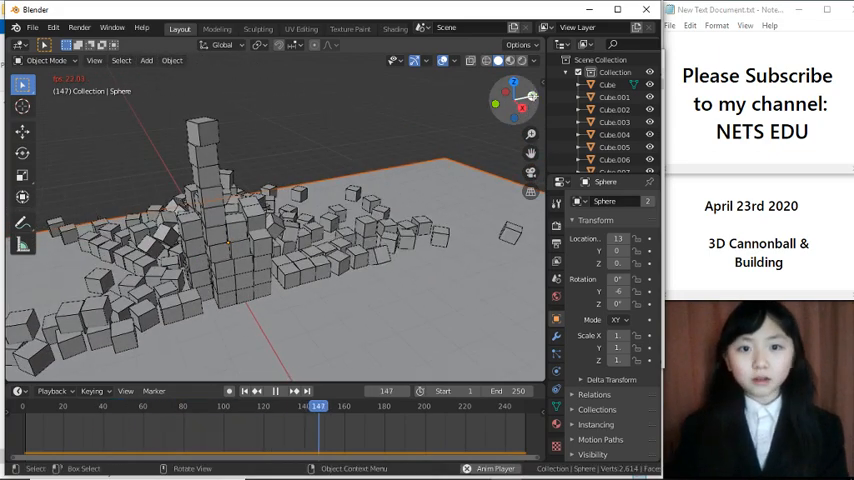
# Watch the collapse from the top view, scrub the timeline, then rewind to frame 1.
pyautogui.click(298, 392)
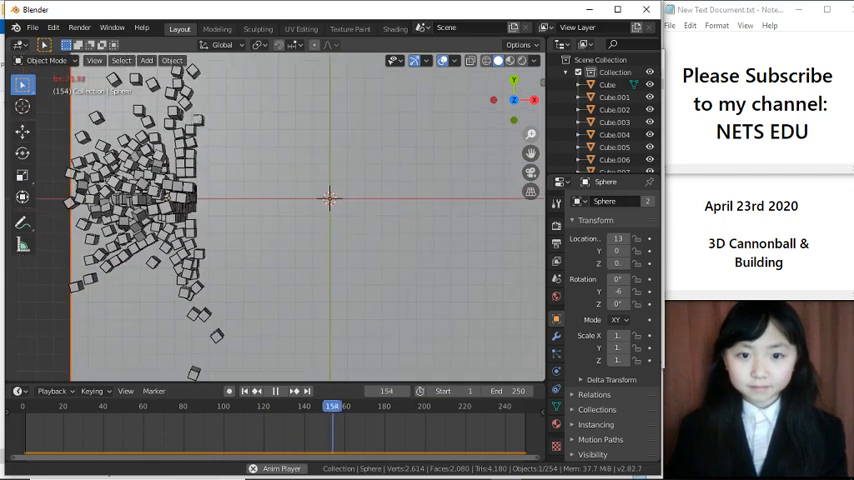
pyautogui.click(284, 392)
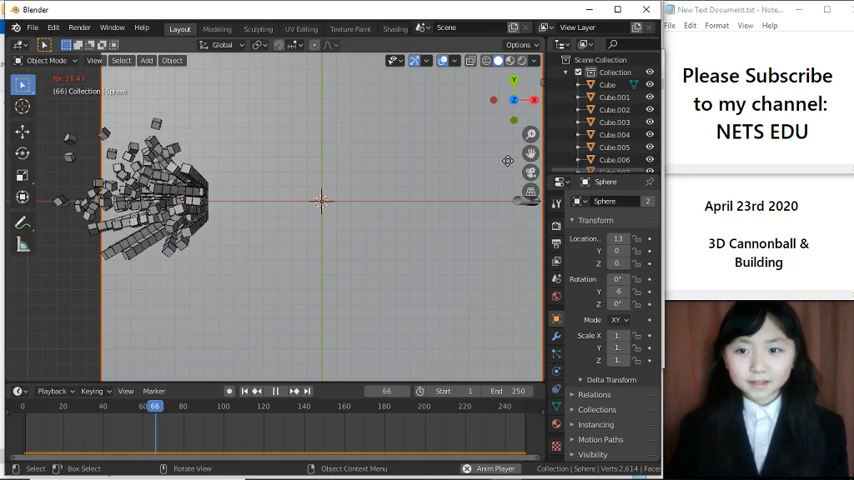
pyautogui.click(288, 392)
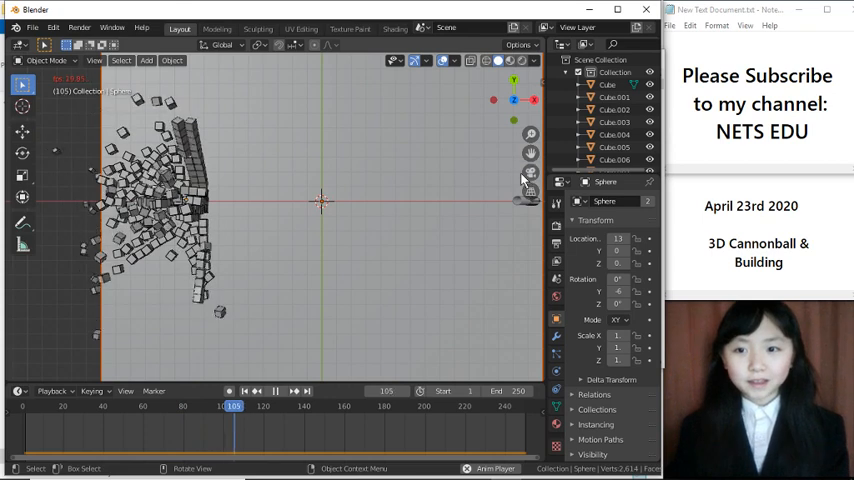
pyautogui.click(284, 392)
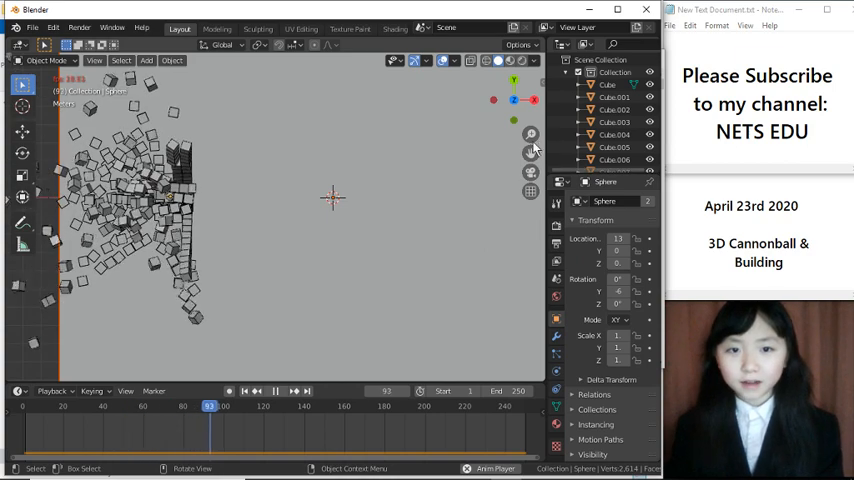
pyautogui.click(292, 390)
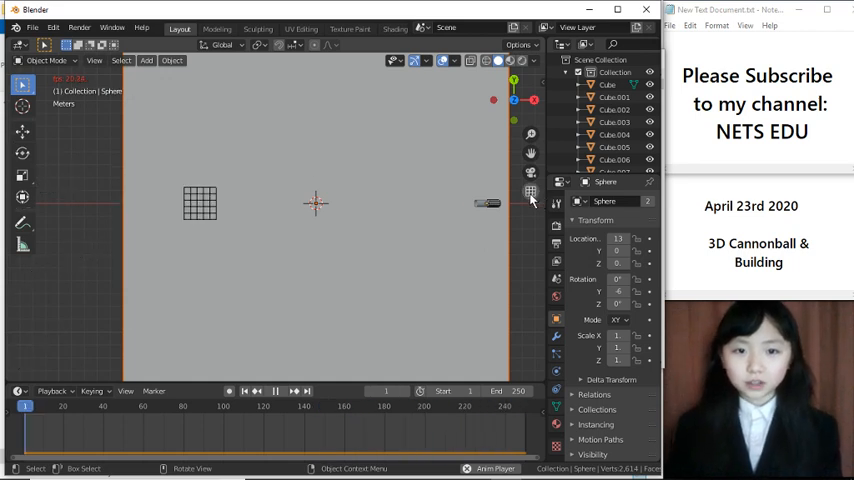
# Replay the wall collapse from an angled view, the side view, and perspective again.
pyautogui.click(280, 390)
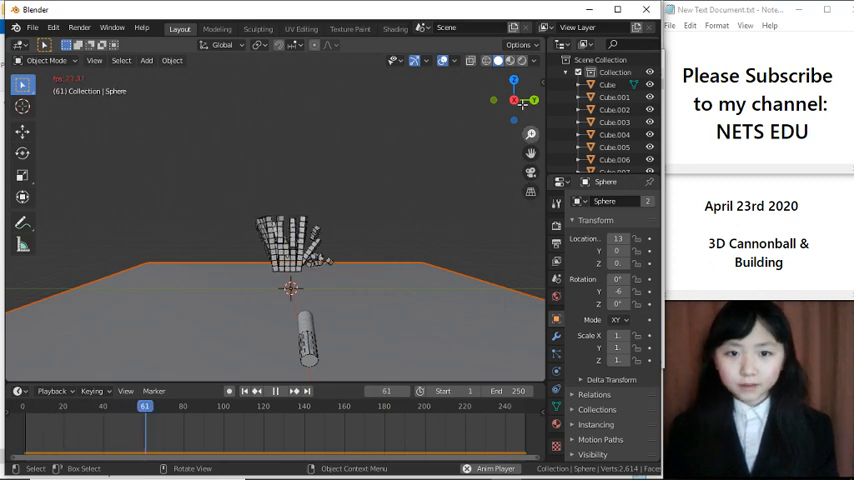
pyautogui.click(284, 392)
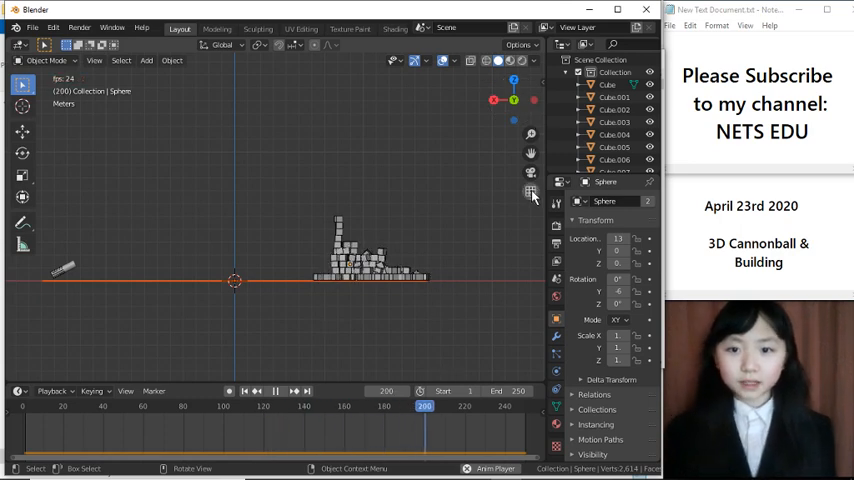
pyautogui.click(296, 392)
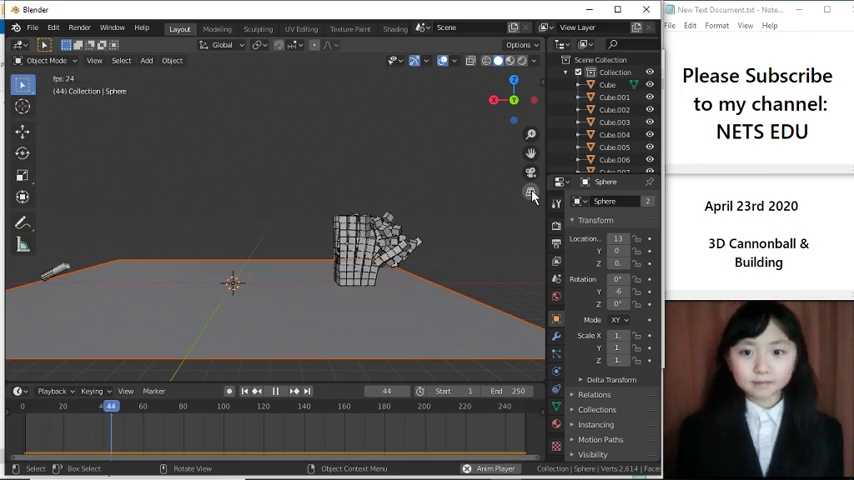
pyautogui.click(280, 390)
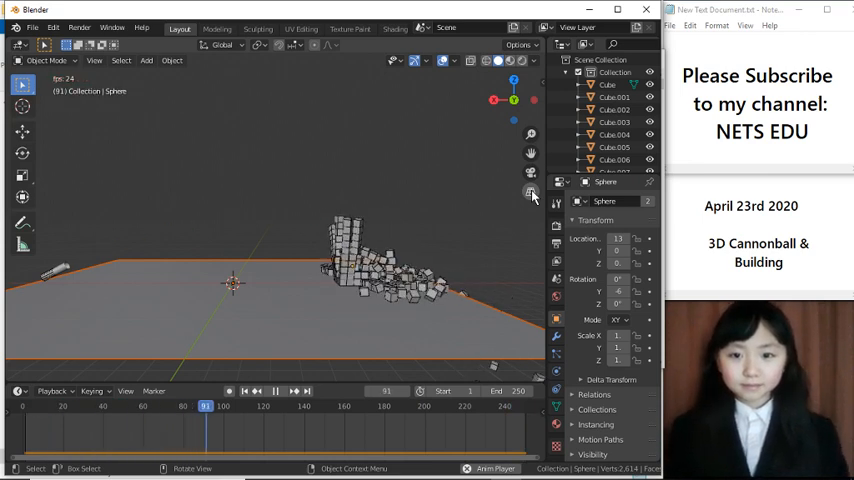
pyautogui.click(284, 392)
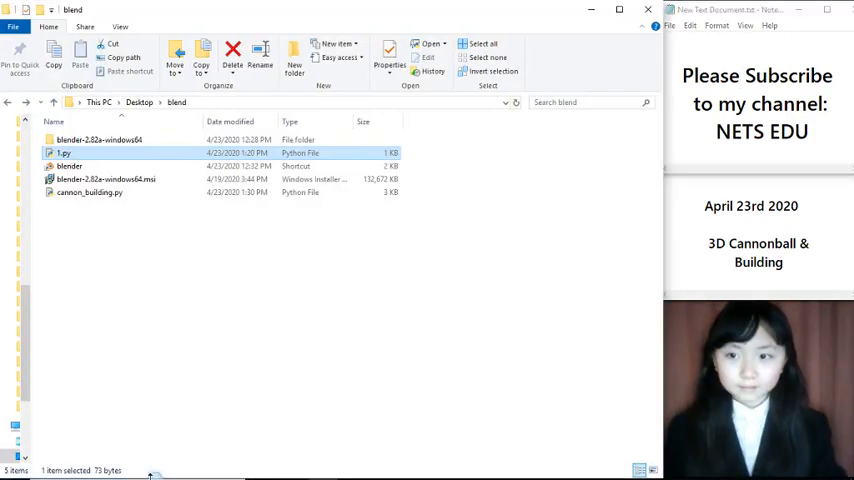
pyautogui.moveTo(80, 158)
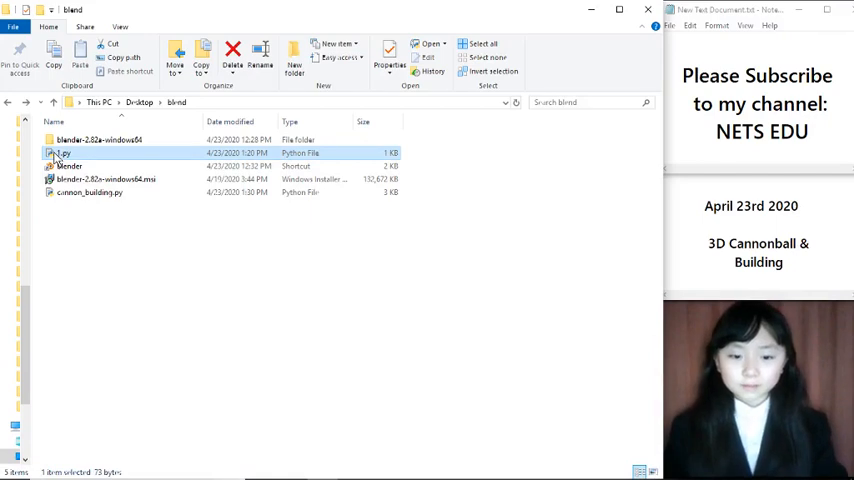
# Edit 1.py in IDLE and select the cannon_building.py name in the os.system launch command.
pyautogui.doubleClick(64, 148)
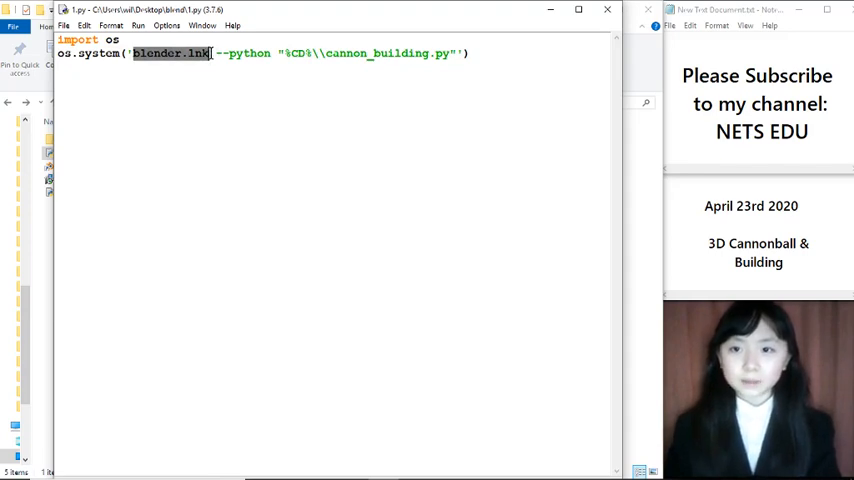
pyautogui.click(210, 52)
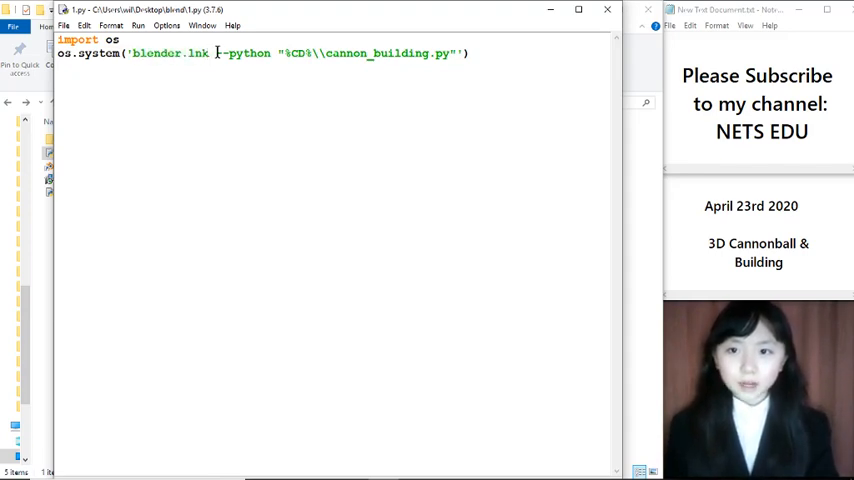
pyautogui.doubleClick(258, 52)
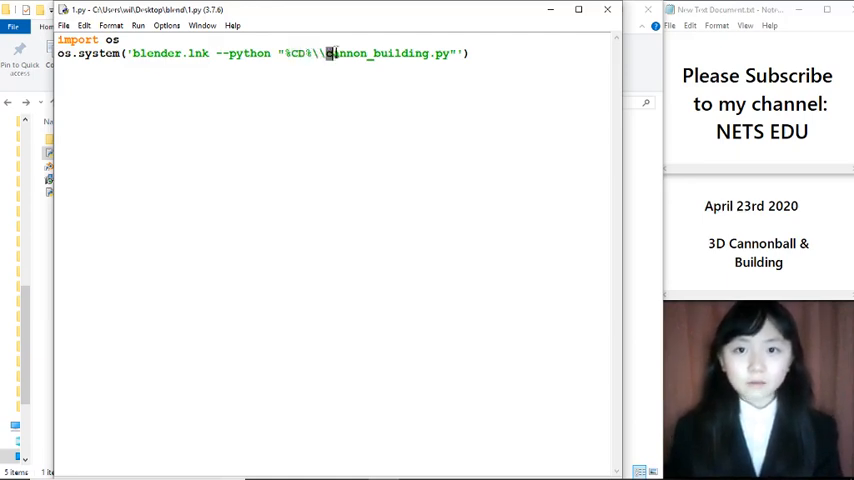
pyautogui.moveTo(326, 52); pyautogui.dragTo(452, 52)
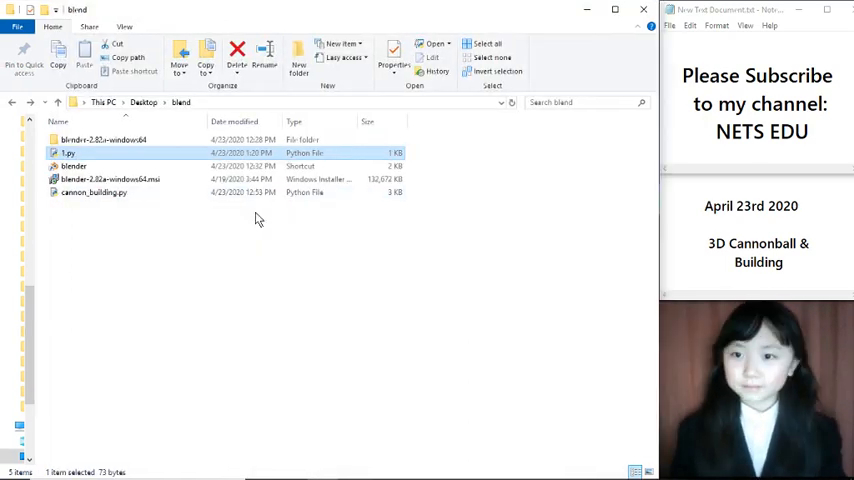
pyautogui.click(92, 192)
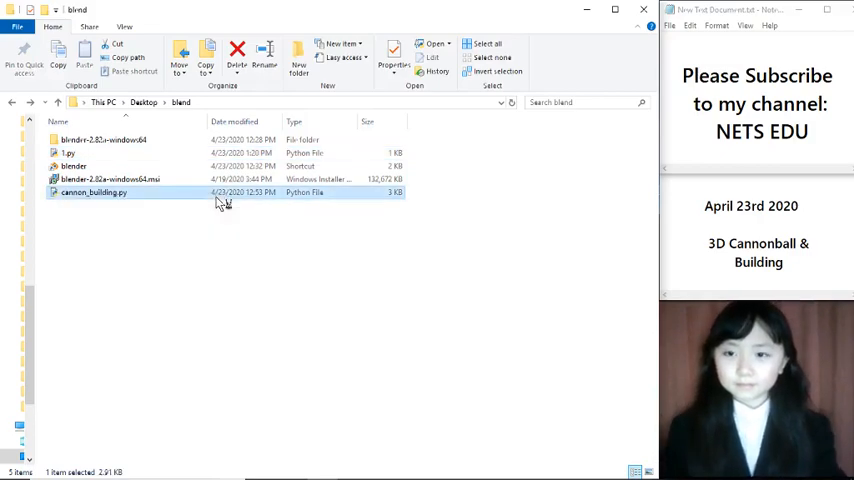
pyautogui.doubleClick(96, 192)
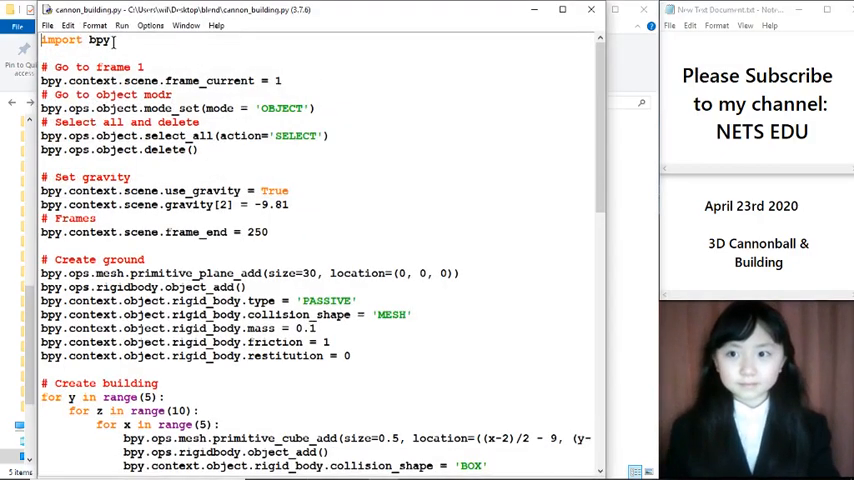
pyautogui.doubleClick(62, 38)
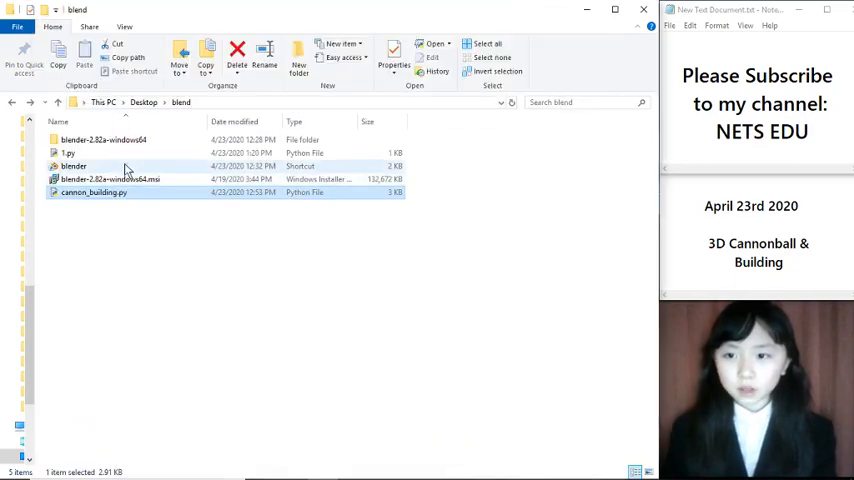
# Launch a fresh default Blender scene and bring the cannon_building.py IDLE window to the front.
pyautogui.doubleClick(72, 166)
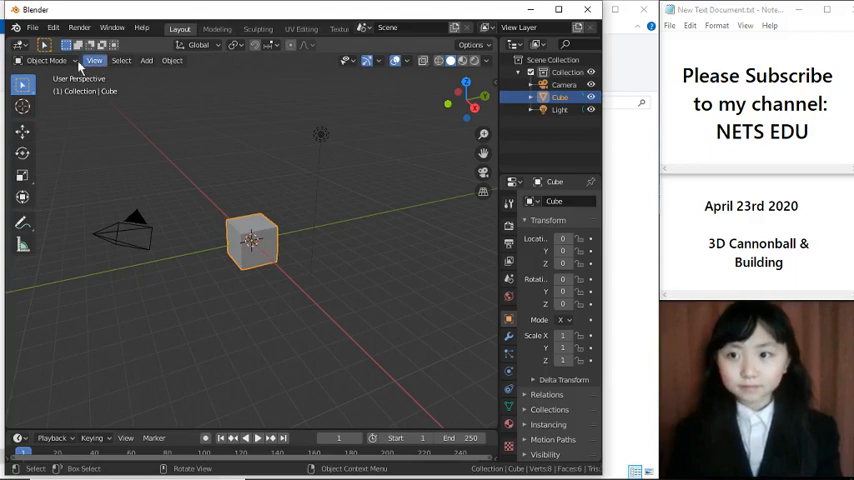
pyautogui.click(48, 60)
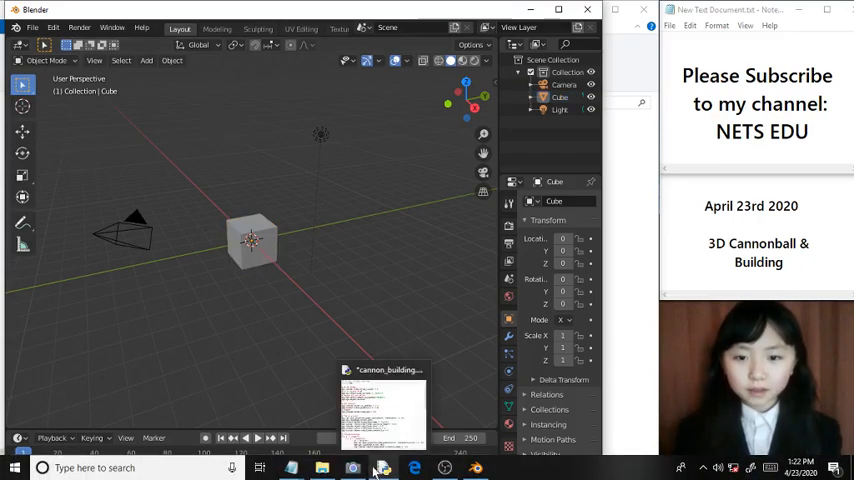
pyautogui.click(384, 400)
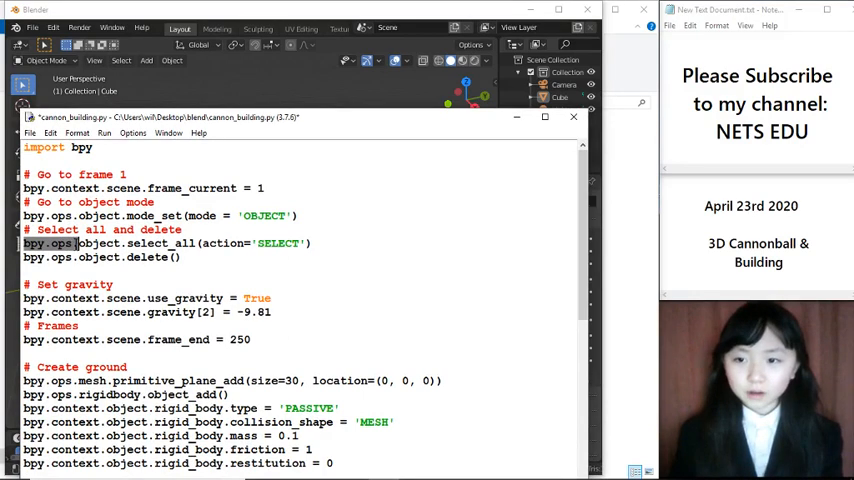
pyautogui.moveTo(24, 244); pyautogui.dragTo(180, 256)
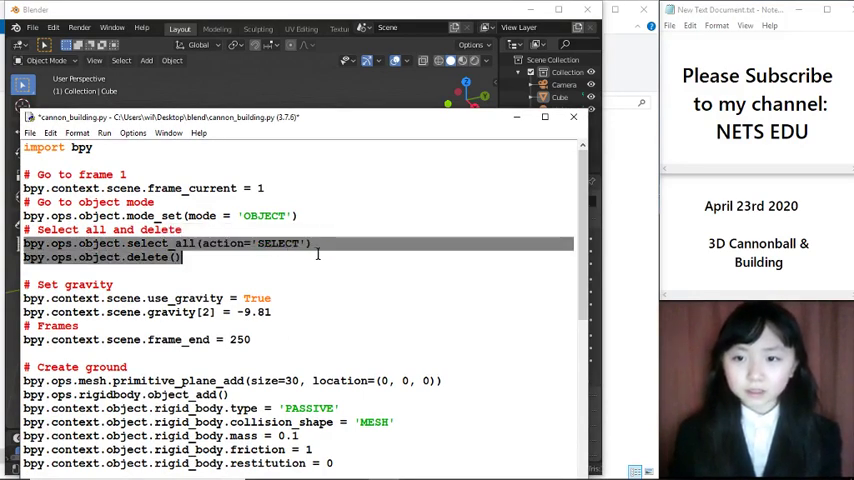
pyautogui.click(276, 244)
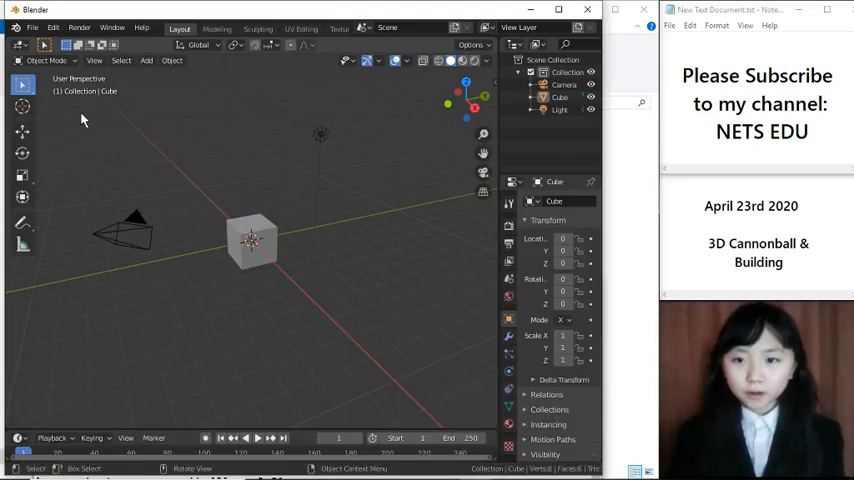
pyautogui.moveTo(80, 122); pyautogui.dragTo(390, 300)
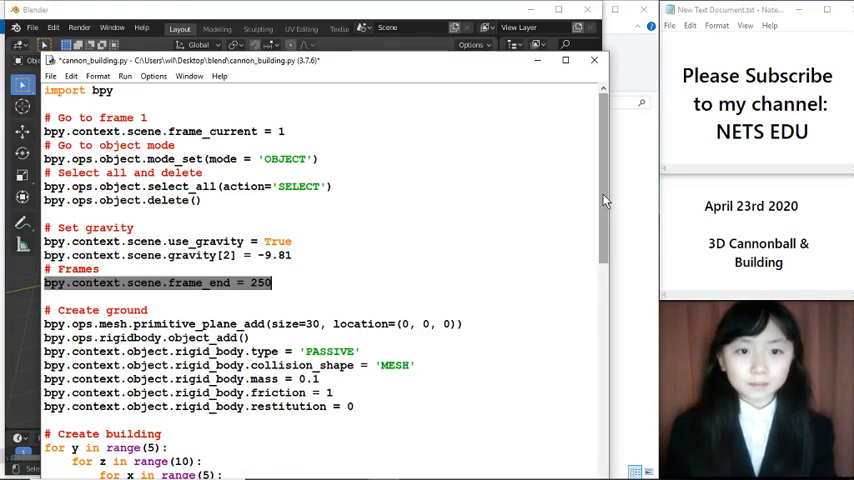
# Scroll the script to the ground-plane block with its passive rigid-body type line.
pyautogui.scroll(-3)
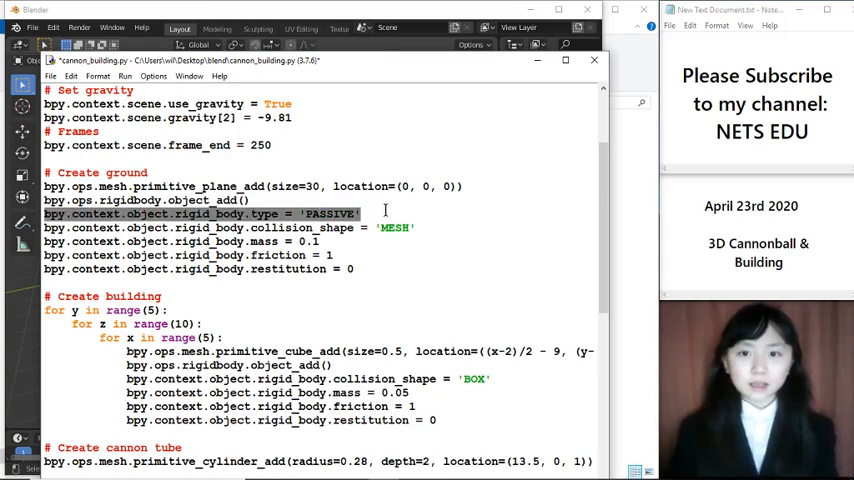
pyautogui.moveTo(480, 72)
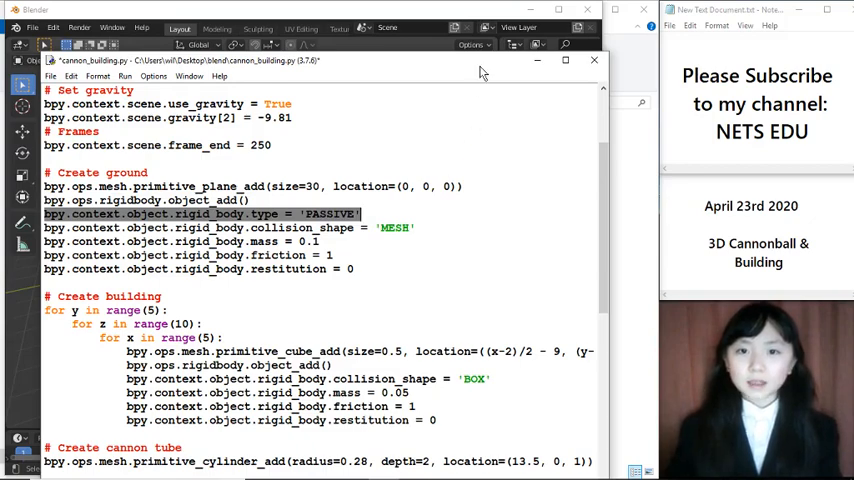
pyautogui.moveTo(592, 164)
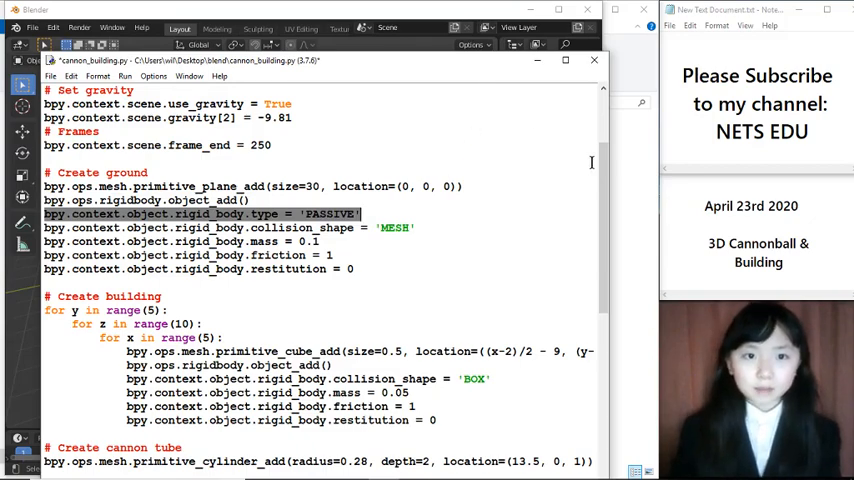
pyautogui.scroll(-3)
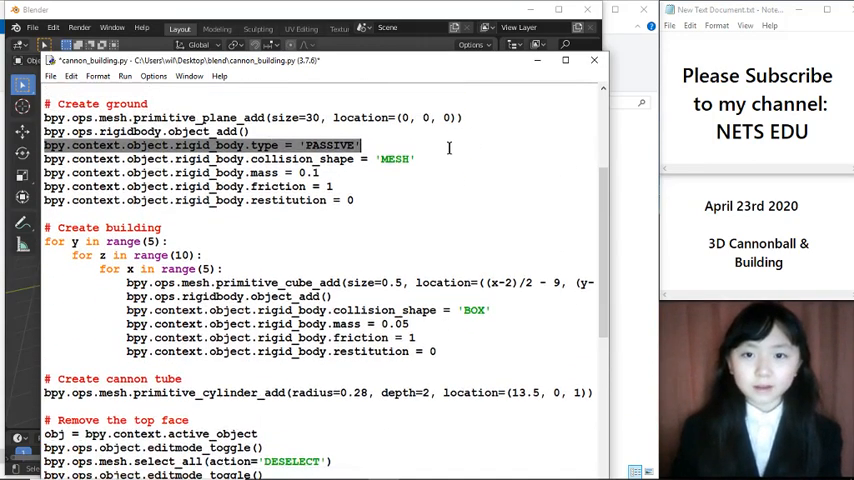
pyautogui.moveTo(480, 70)
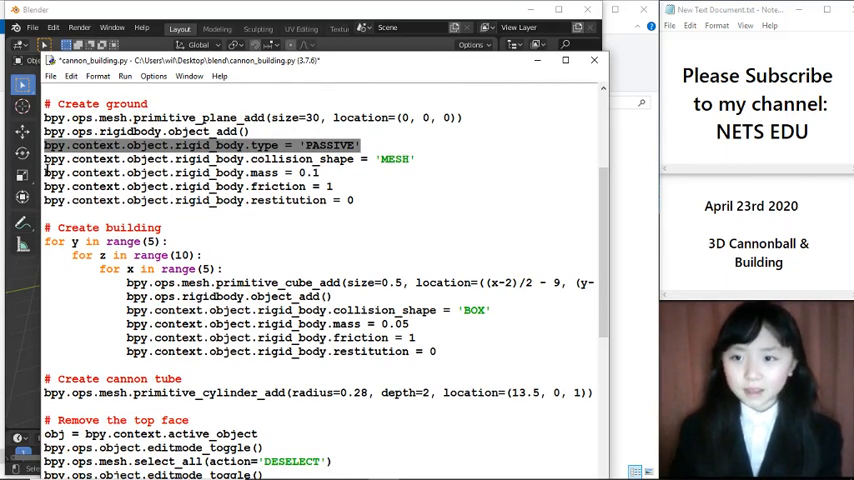
pyautogui.moveTo(258, 80)
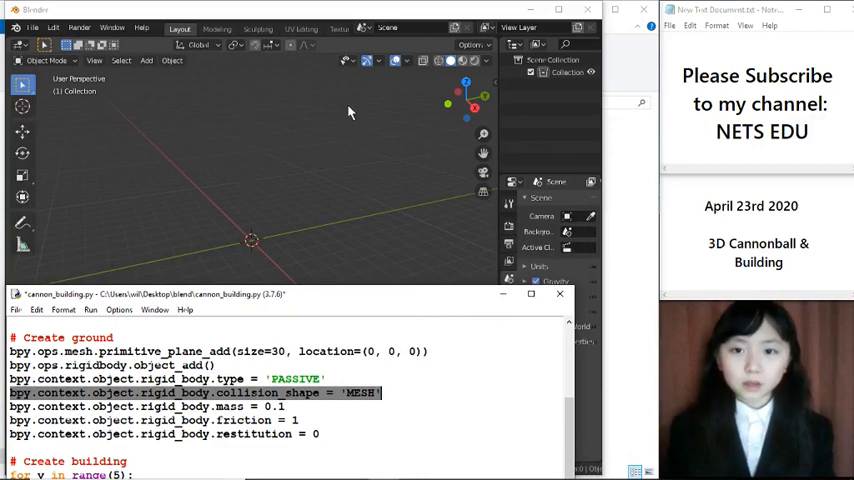
pyautogui.moveTo(316, 198)
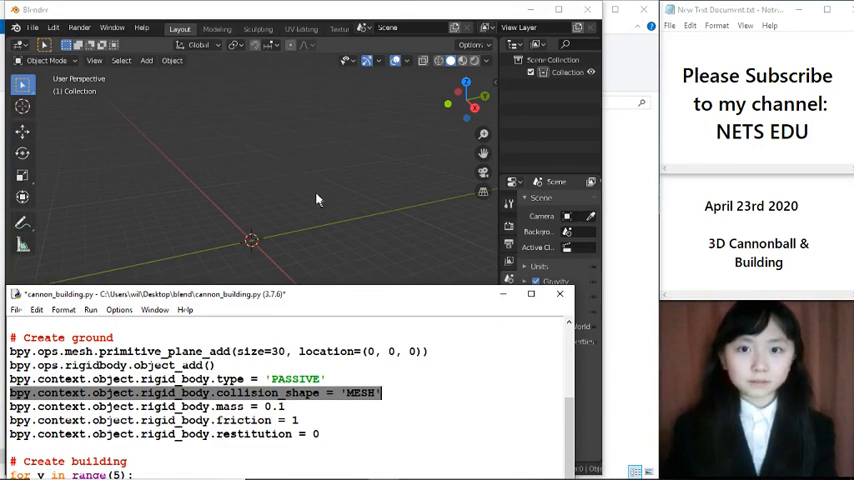
pyautogui.moveTo(228, 170)
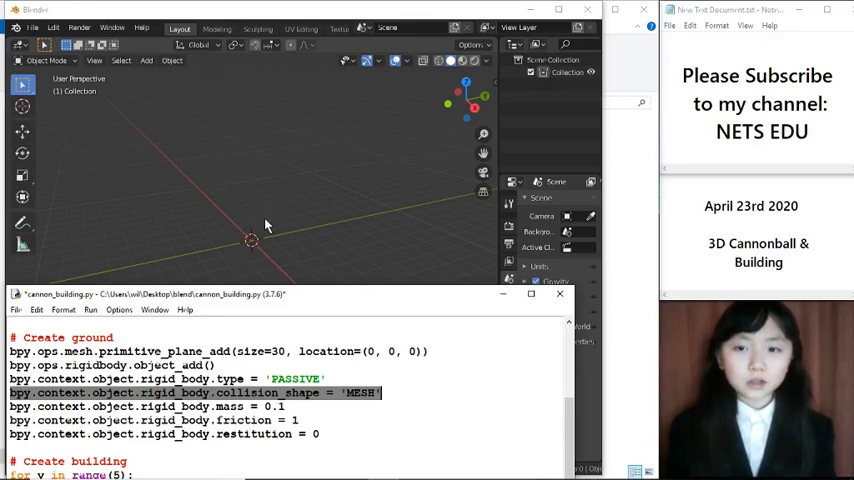
pyautogui.moveTo(256, 320)
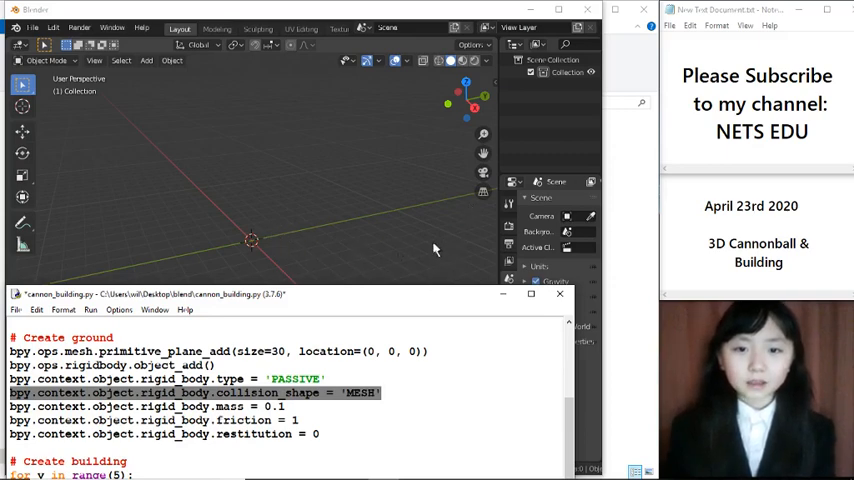
pyautogui.moveTo(270, 224)
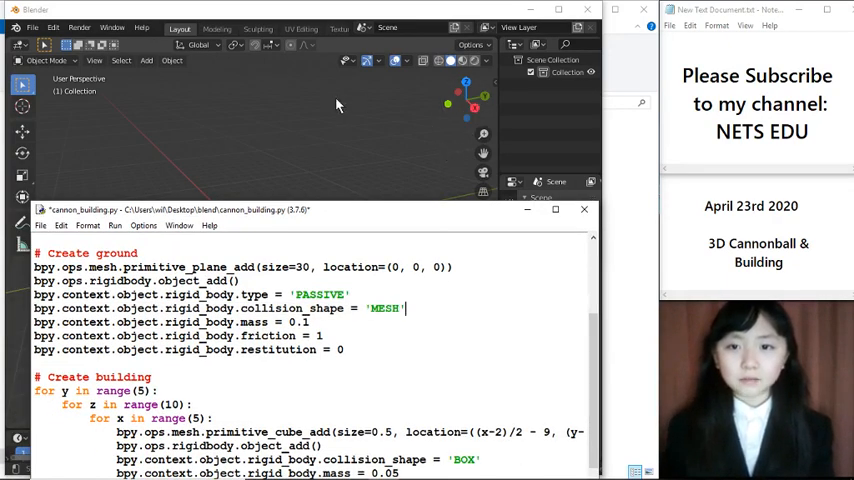
pyautogui.moveTo(278, 88)
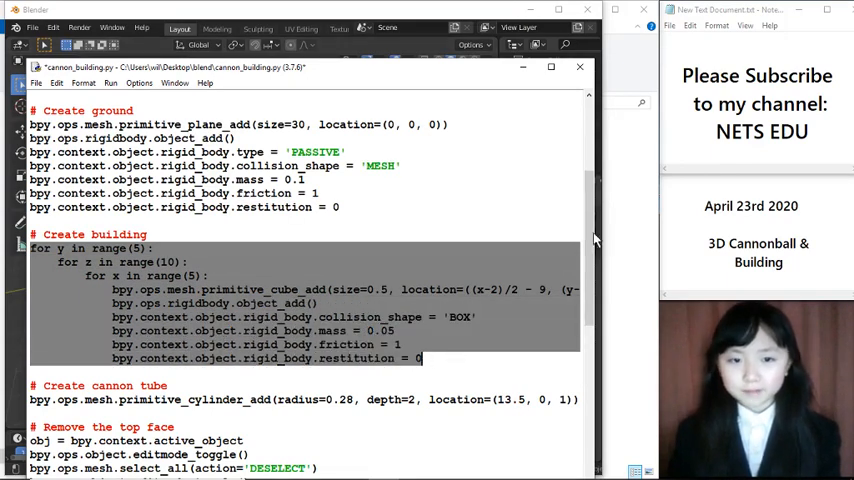
# Scroll to the building loops and cannon tube code, marking the building blocks' friction line.
pyautogui.scroll(-3)
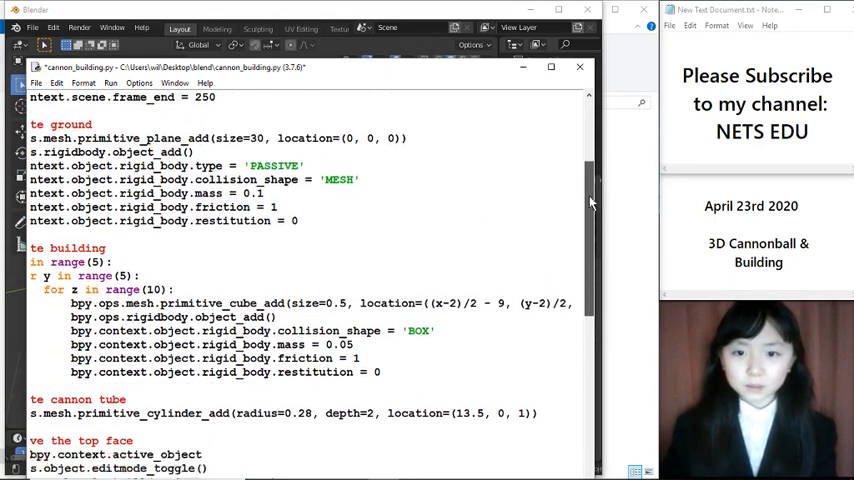
pyautogui.scroll(-3)
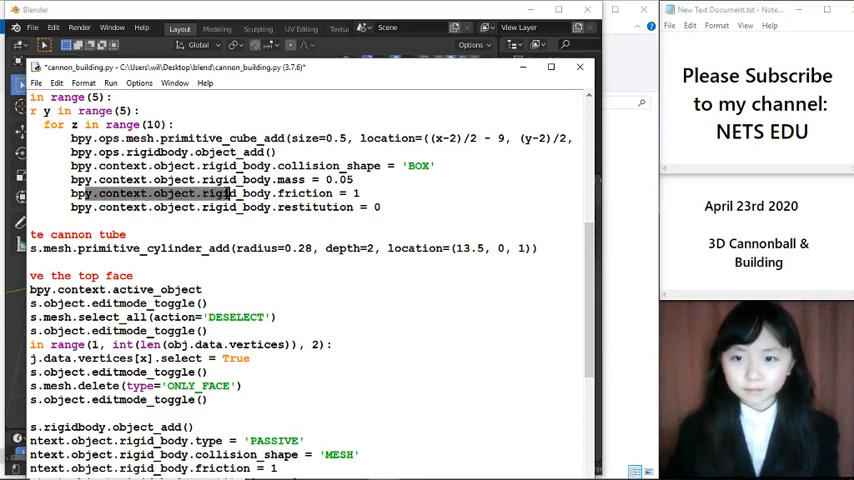
pyautogui.moveTo(72, 192); pyautogui.dragTo(378, 208)
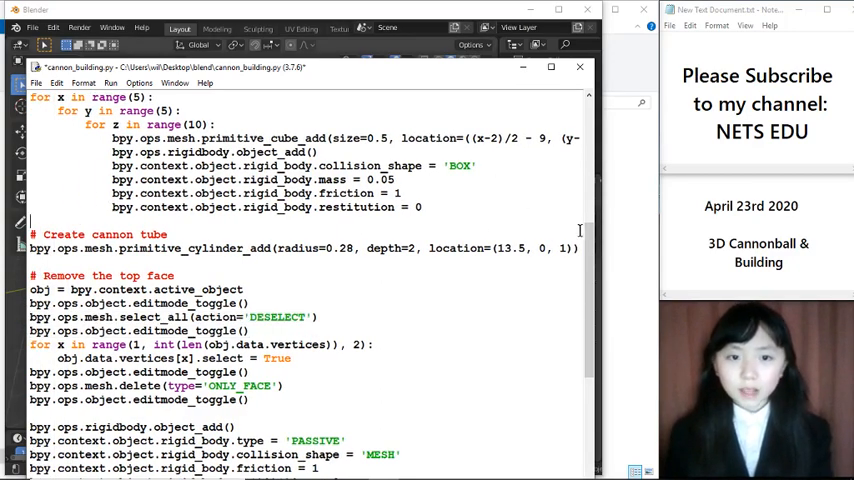
pyautogui.scroll(-3)
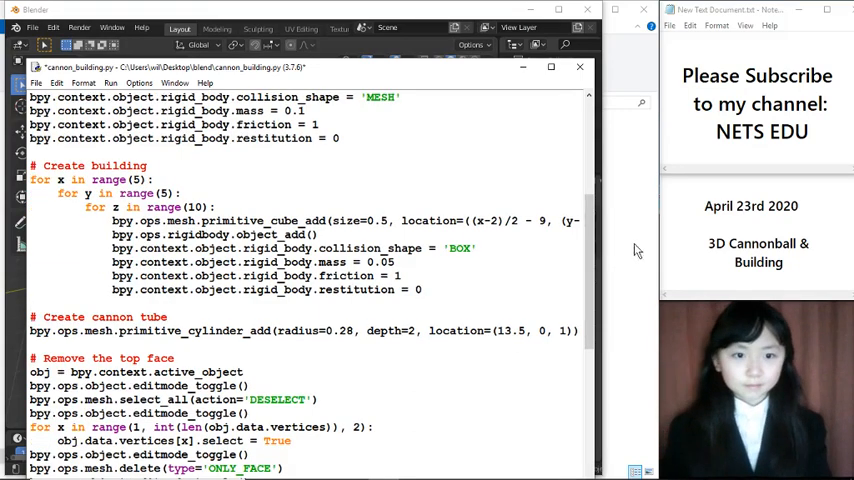
# Review the launcher and cannon ball code, mark the Create cannon launcher comment, then search 'paint'.
pyautogui.scroll(-3)
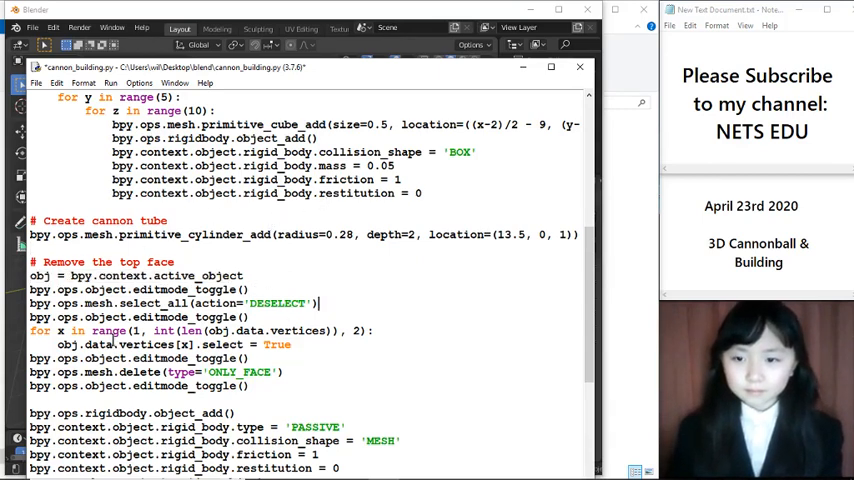
pyautogui.moveTo(30, 332); pyautogui.dragTo(284, 372)
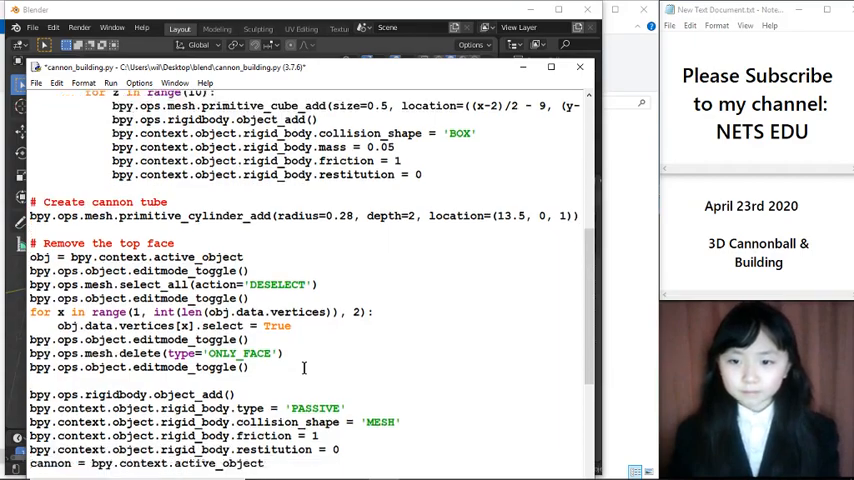
pyautogui.scroll(-3)
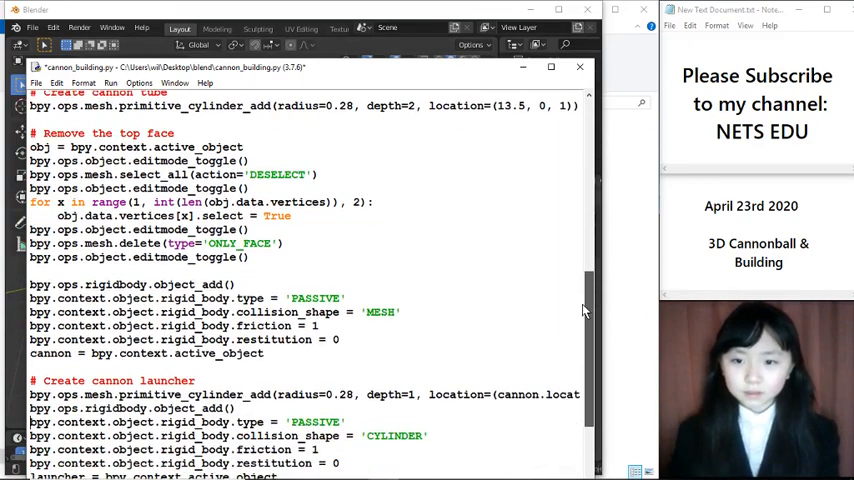
pyautogui.scroll(-3)
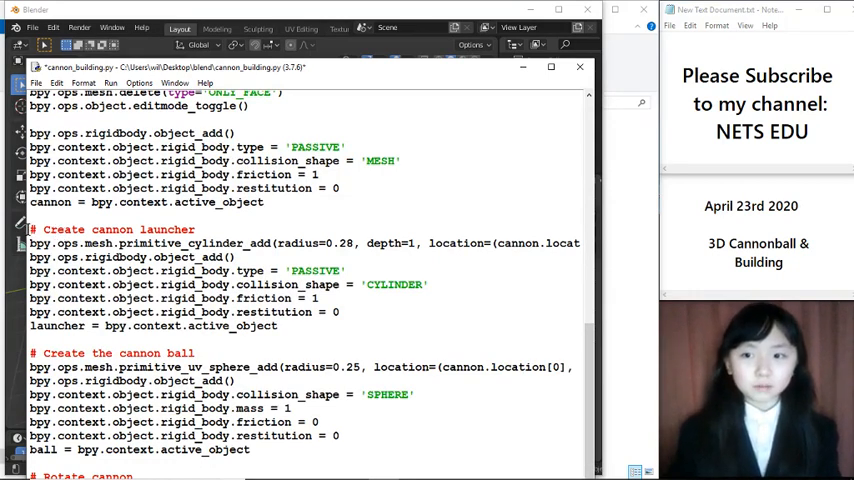
pyautogui.tripleClick(120, 228)
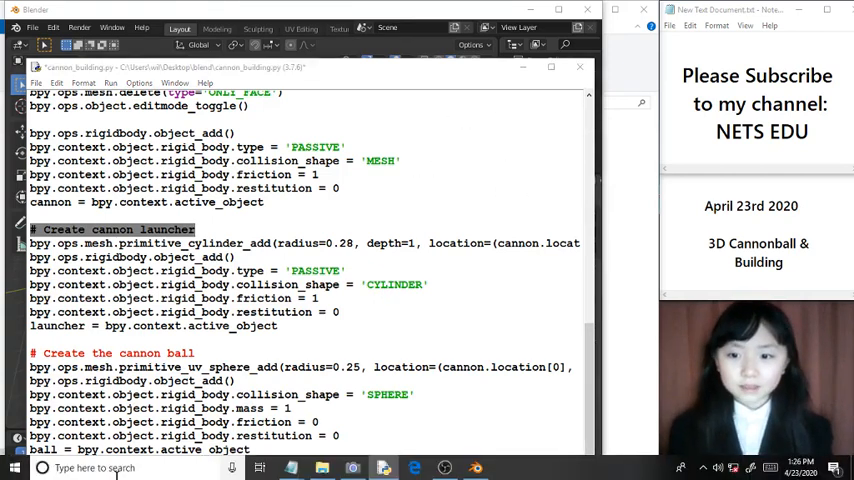
pyautogui.write('paint')
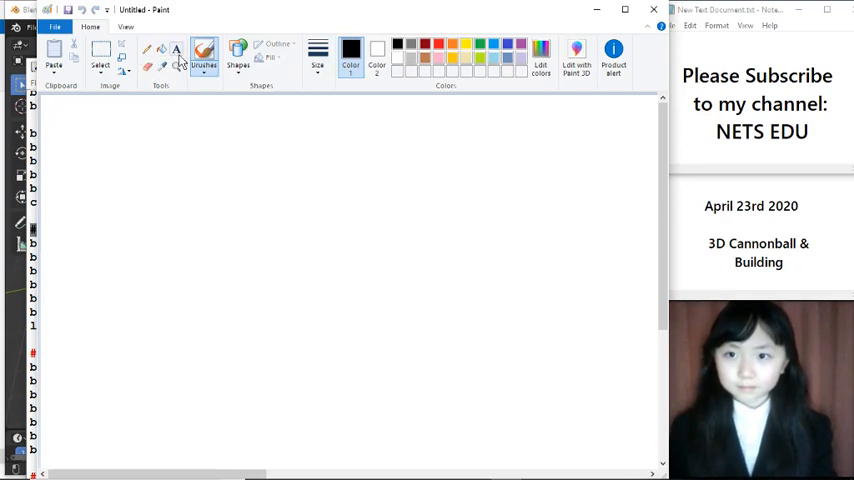
pyautogui.moveTo(124, 78)
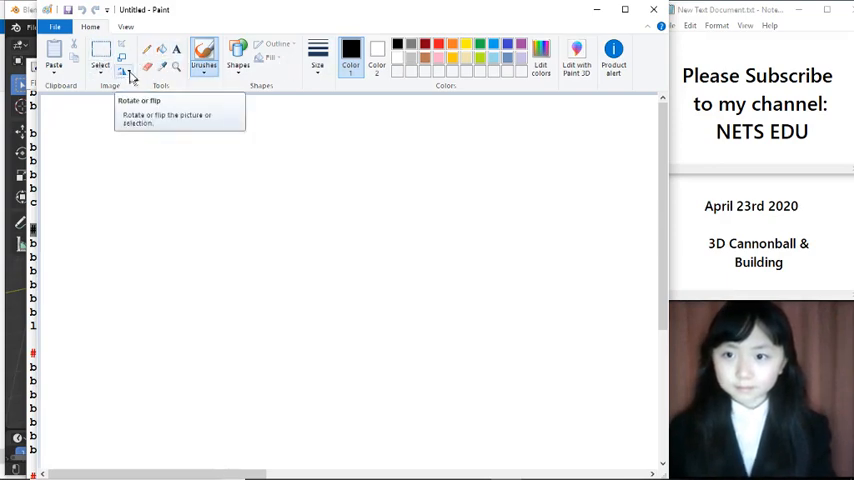
# Sketch a cylinder outline with left and right sides and a middle ellipse band.
pyautogui.click(236, 52)
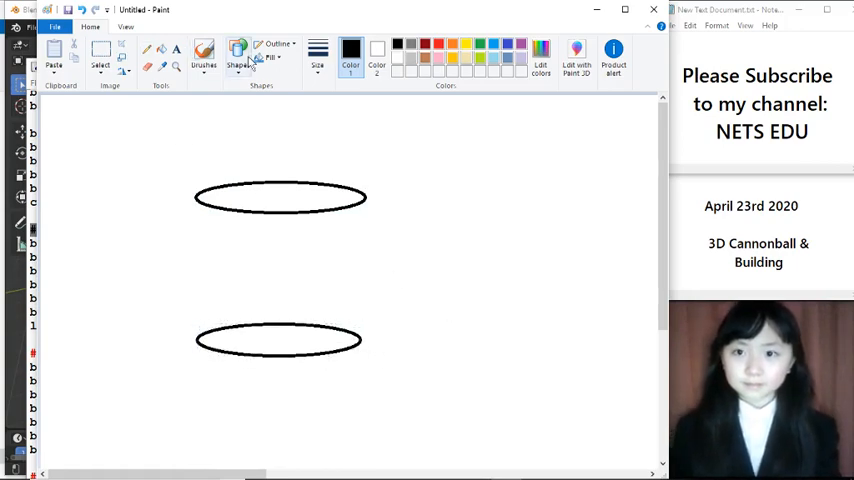
pyautogui.click(318, 52)
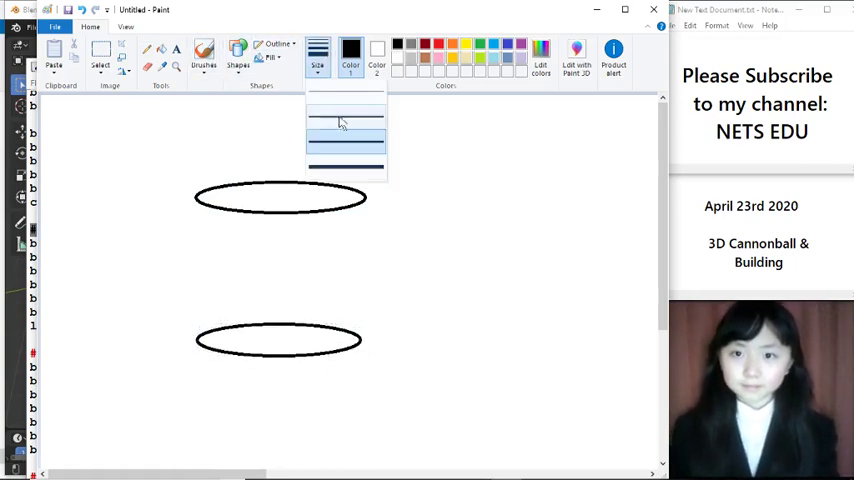
pyautogui.moveTo(200, 200); pyautogui.dragTo(200, 330)
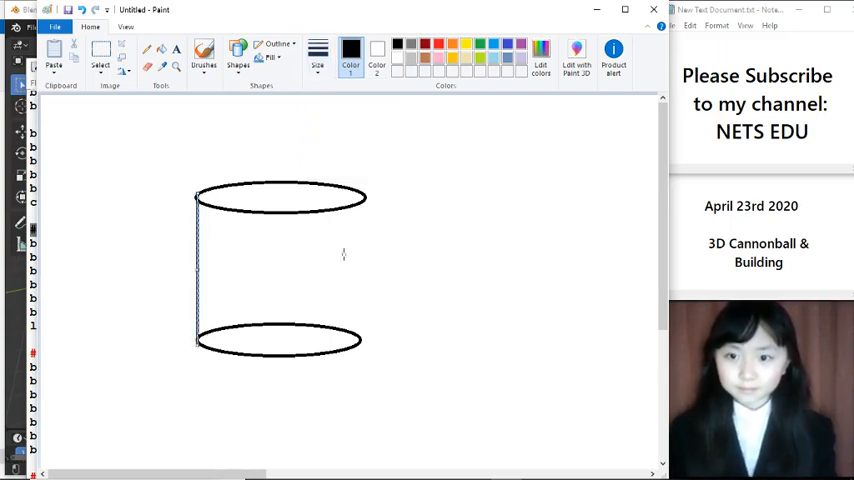
pyautogui.moveTo(366, 198); pyautogui.dragTo(362, 344)
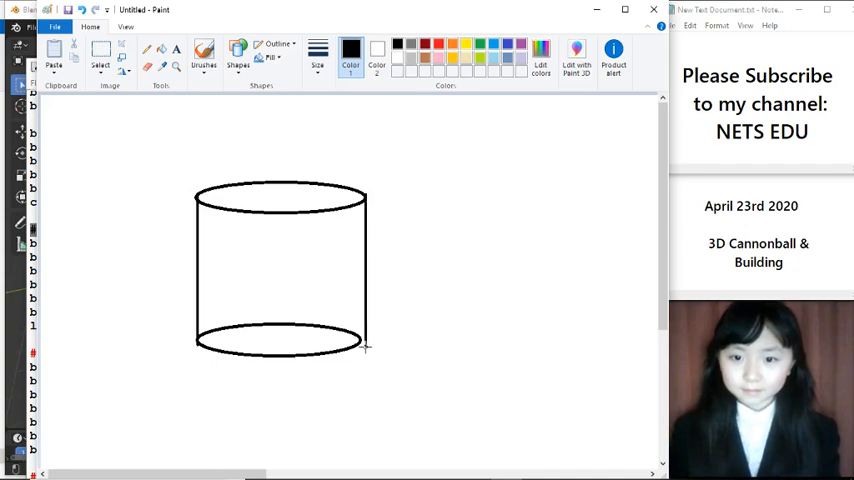
pyautogui.moveTo(364, 200); pyautogui.dragTo(364, 348)
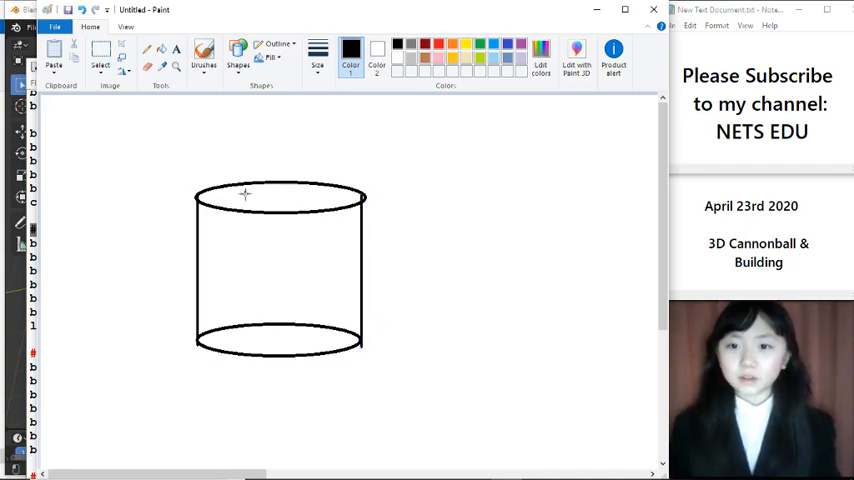
pyautogui.moveTo(224, 204)
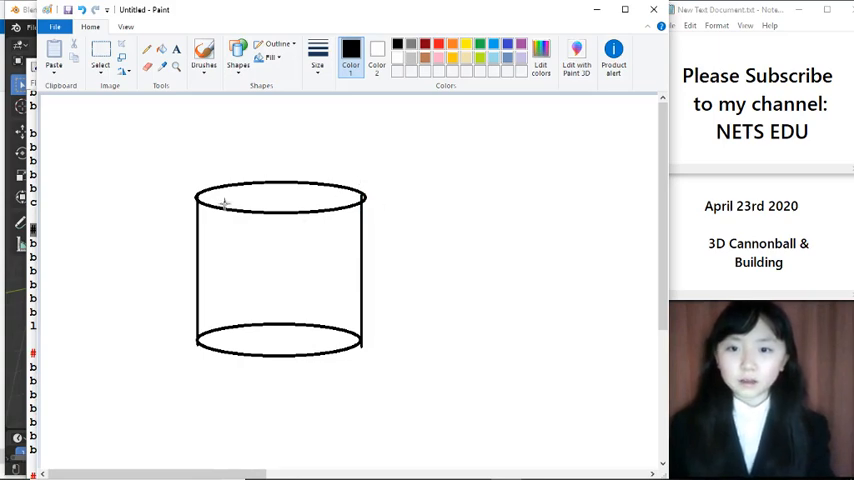
pyautogui.moveTo(338, 200)
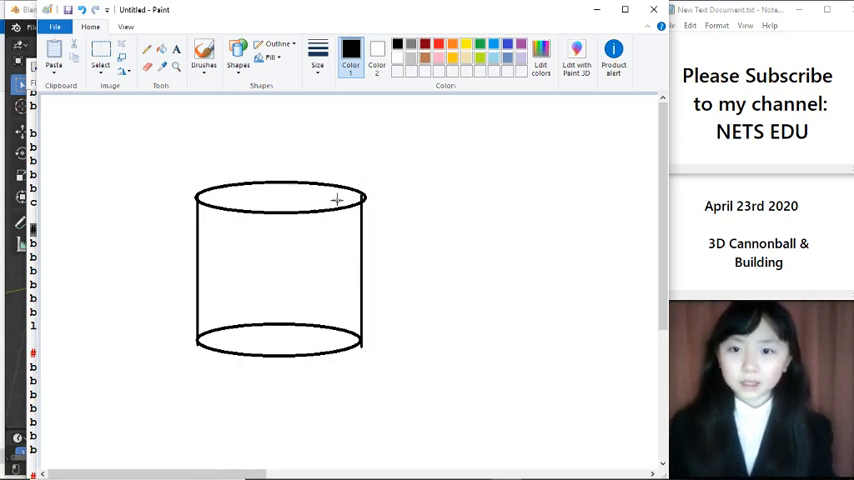
pyautogui.moveTo(312, 116)
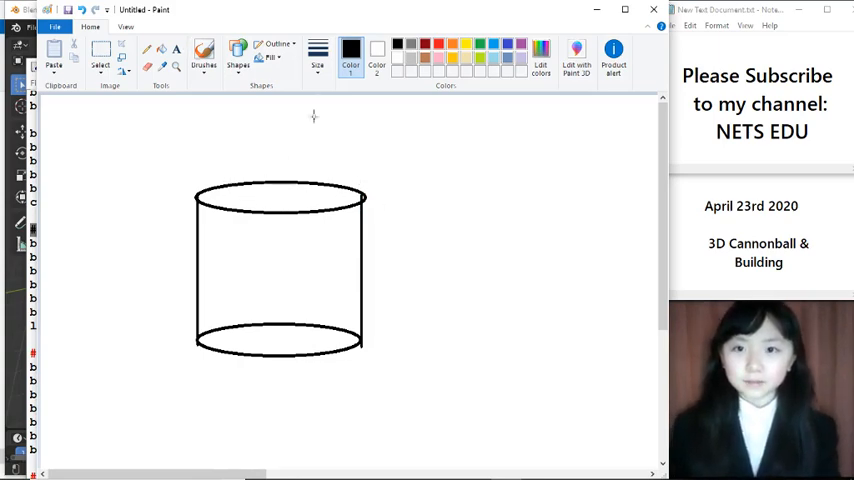
pyautogui.moveTo(200, 264)
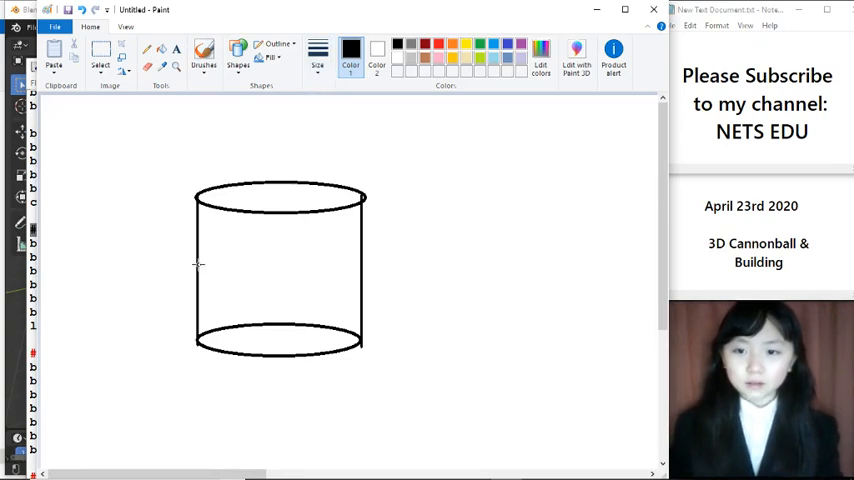
pyautogui.moveTo(198, 272); pyautogui.dragTo(362, 278)
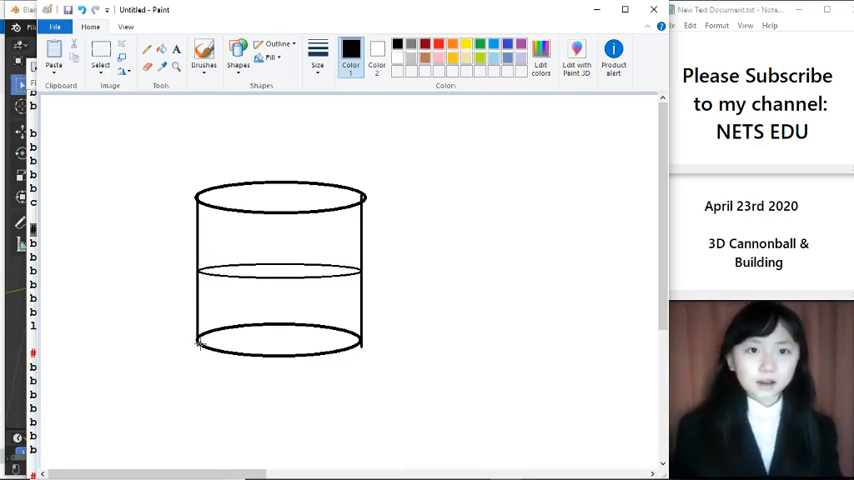
# Choose the oval shape with a solid colour fill style.
pyautogui.click(318, 52)
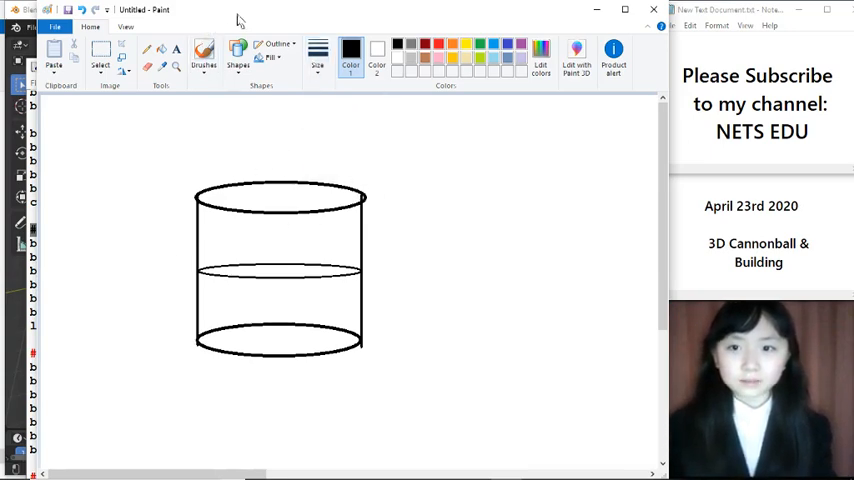
pyautogui.click(236, 54)
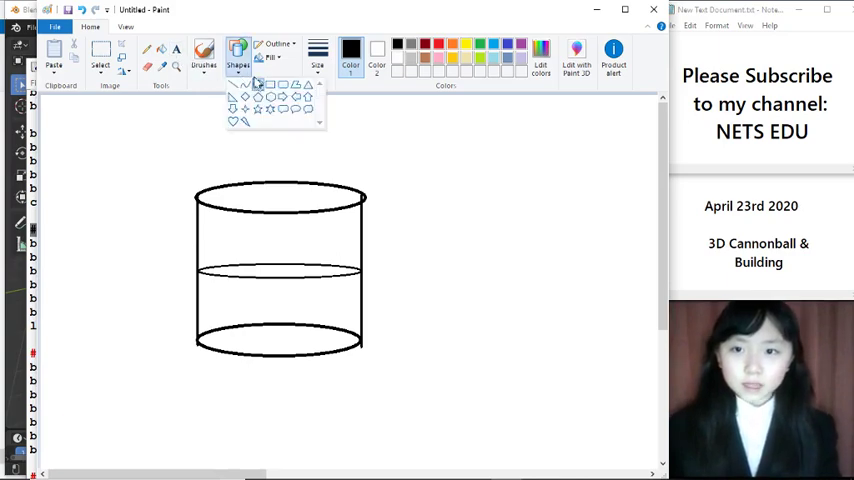
pyautogui.click(416, 56)
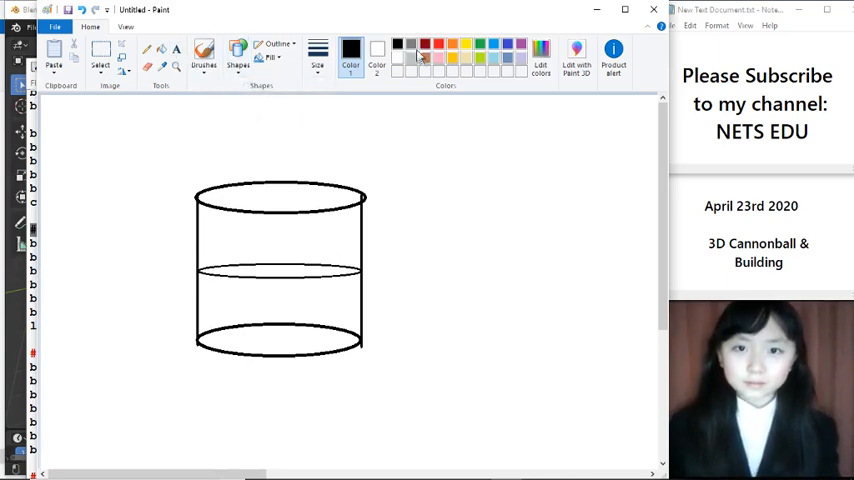
pyautogui.click(272, 48)
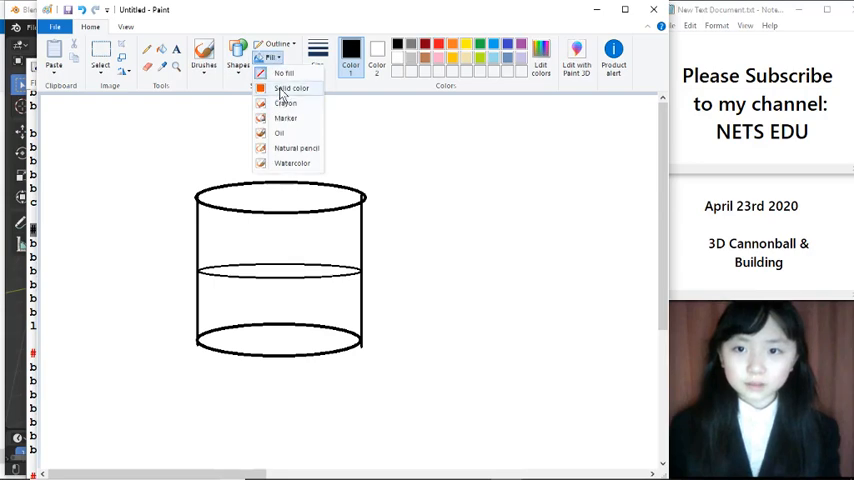
pyautogui.click(288, 88)
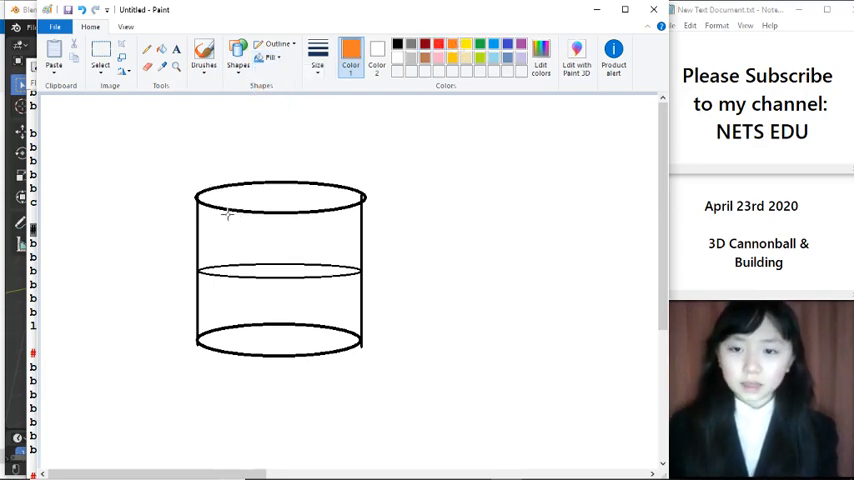
# Draw an orange oval inside the cylinder and a horizontal line across its middle band.
pyautogui.moveTo(212, 216); pyautogui.dragTo(276, 264)
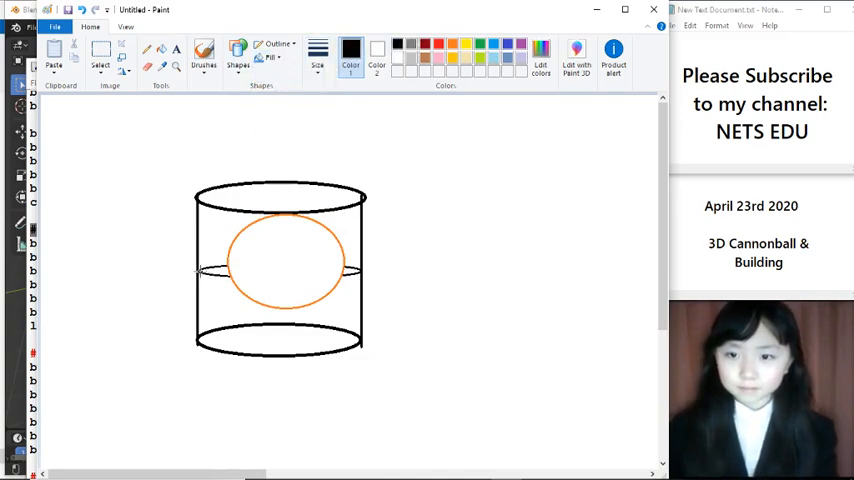
pyautogui.moveTo(200, 272); pyautogui.dragTo(364, 272)
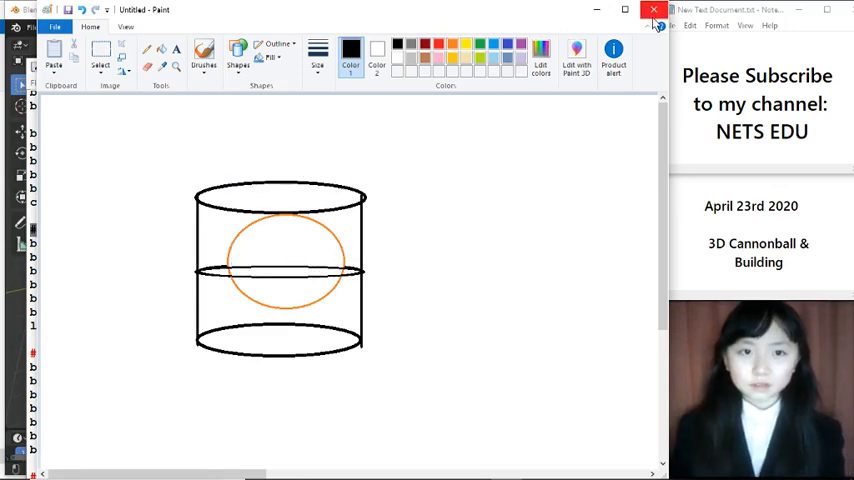
# Close the Paint sketch, discarding it without saving.
pyautogui.click(648, 12)
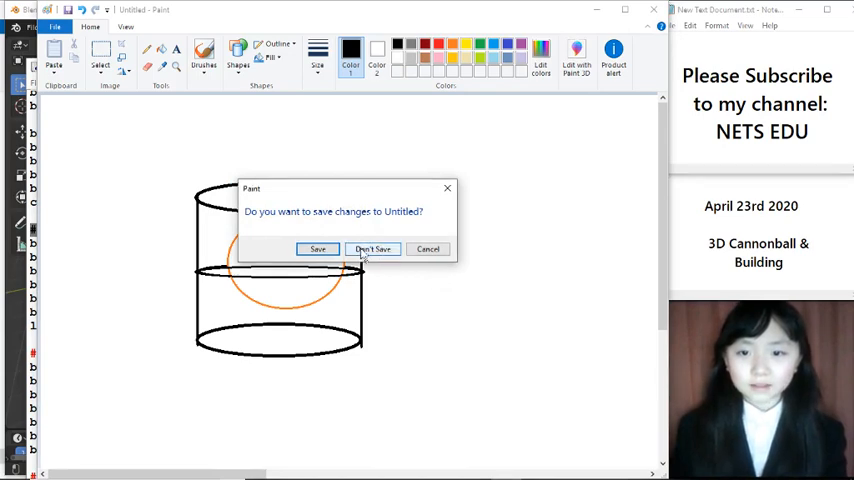
pyautogui.moveTo(354, 260)
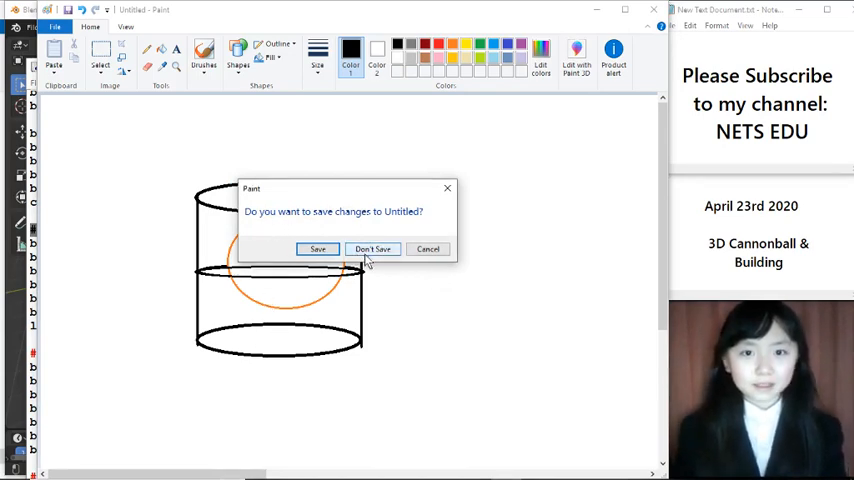
pyautogui.click(372, 248)
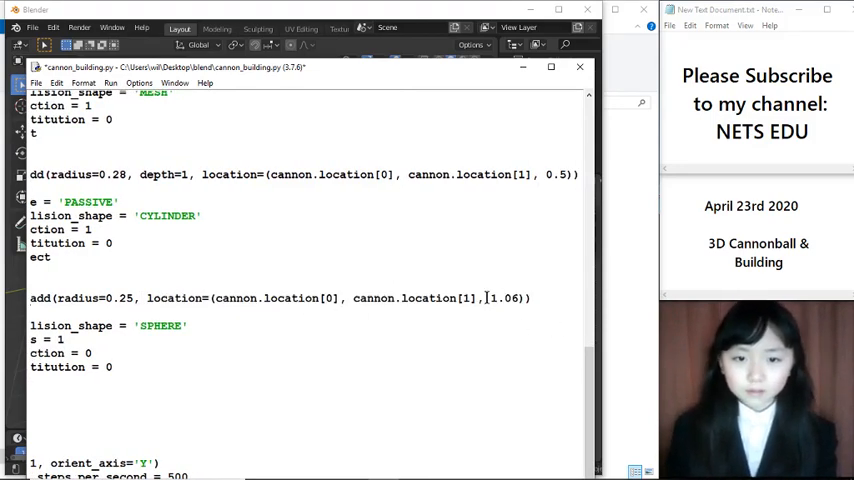
# Maximize the IDLE window and select the cannon launcher and ball code lines.
pyautogui.doubleClick(504, 298)
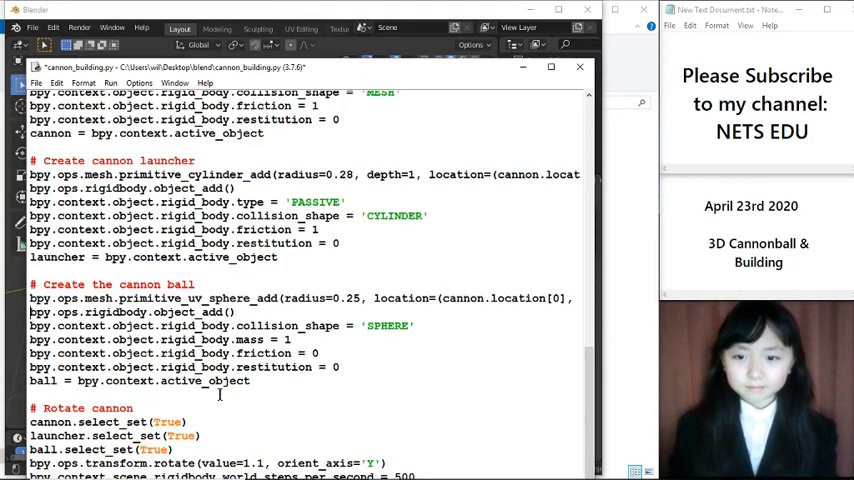
pyautogui.moveTo(30, 408); pyautogui.dragTo(390, 470)
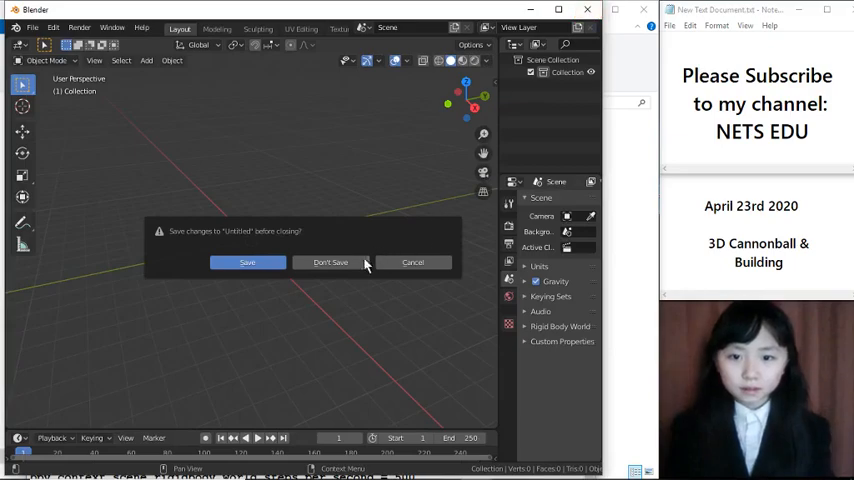
# Answer Don't Save so Blender closes, returning to the blend folder in File Explorer.
pyautogui.click(330, 262)
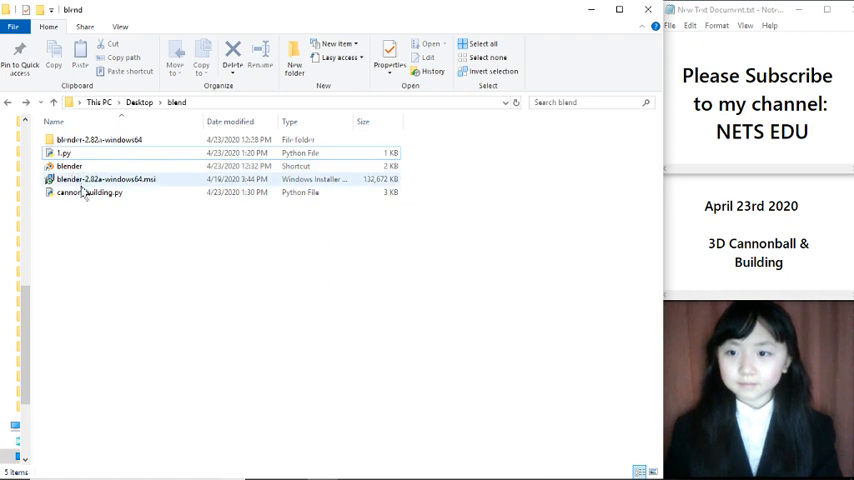
pyautogui.click(62, 152)
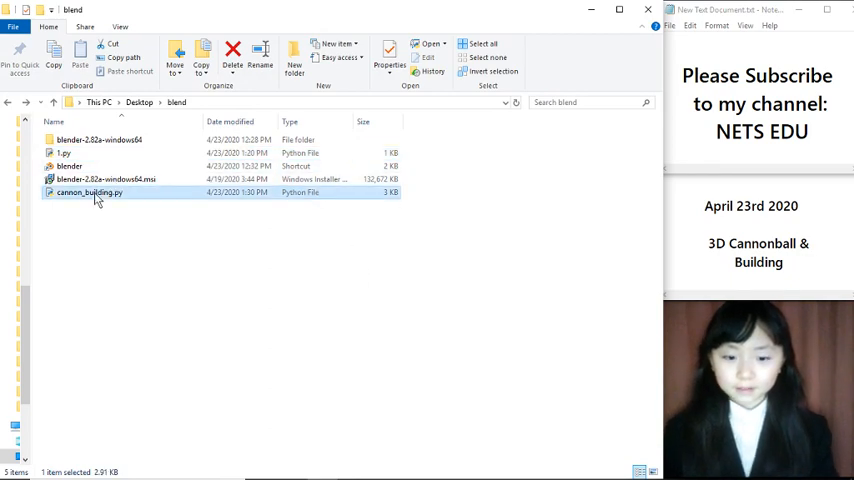
# Open cannon_building.py in IDLE and scroll through the gravity, ground, building and cannon code.
pyautogui.doubleClick(96, 196)
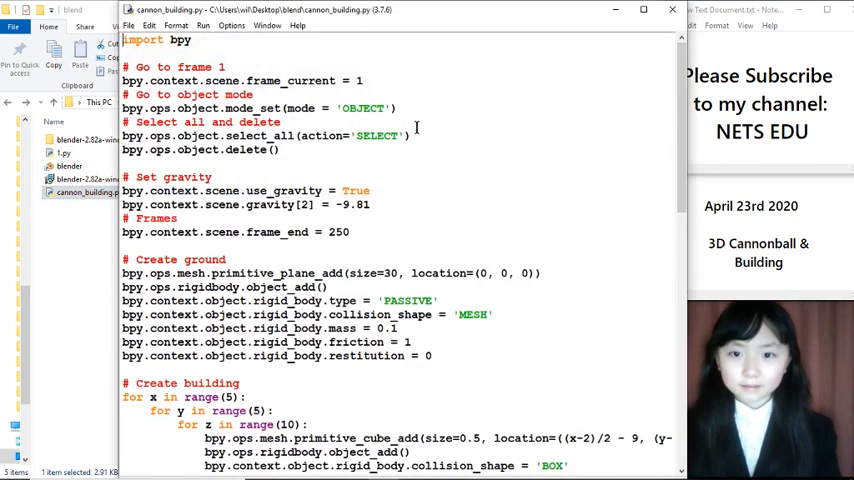
pyautogui.scroll(-3)
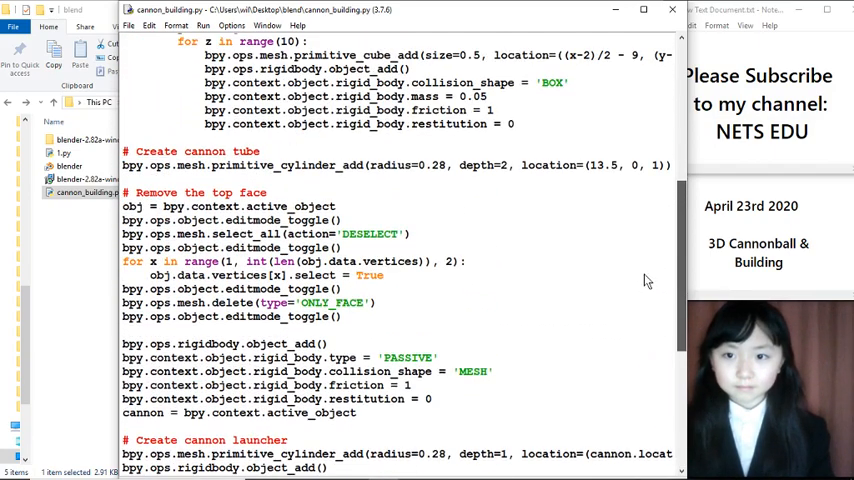
pyautogui.scroll(-3)
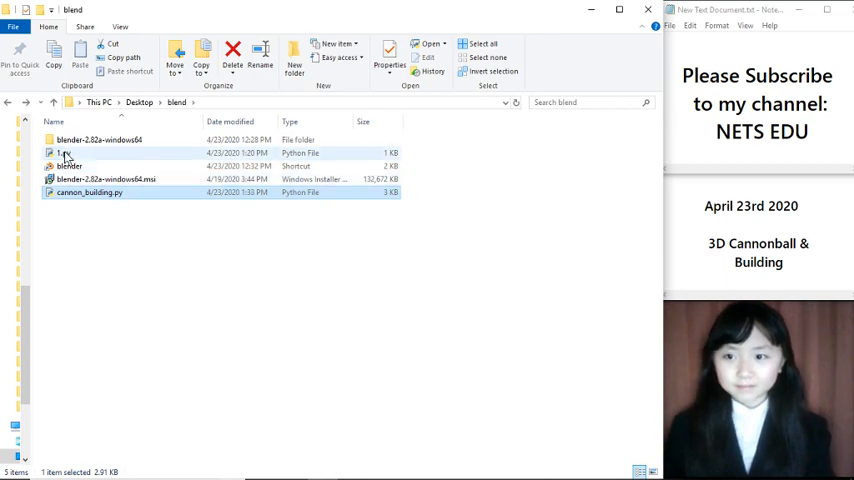
# Launch Blender via 1.py so the script builds the scene and the cannonball knocks the building apart.
pyautogui.doubleClick(72, 166)
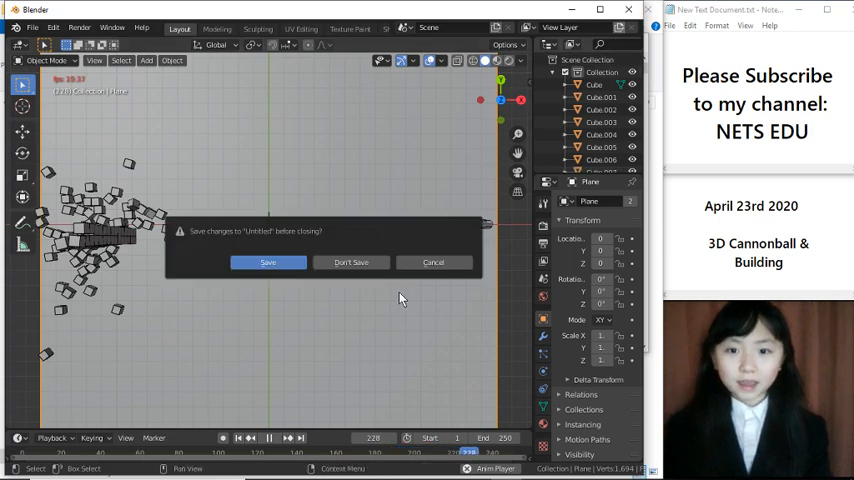
# Close Blender without saving and reopen cannon_building.py in IDLE for editing.
pyautogui.click(352, 262)
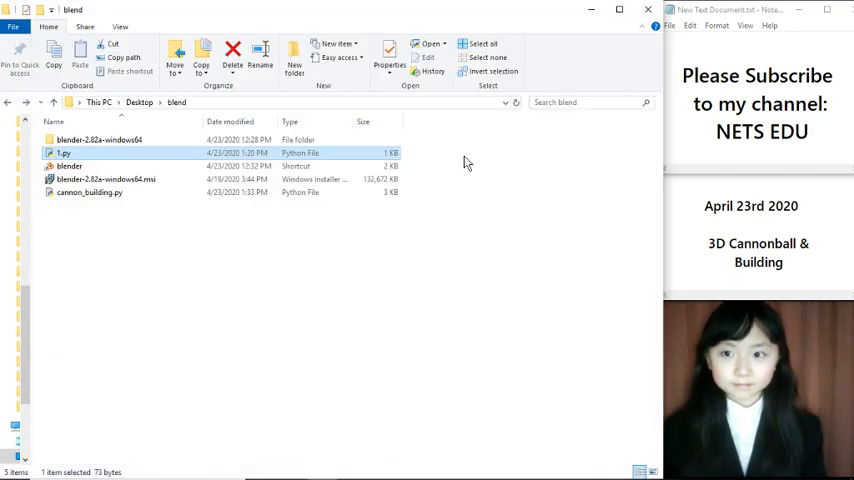
pyautogui.click(92, 192)
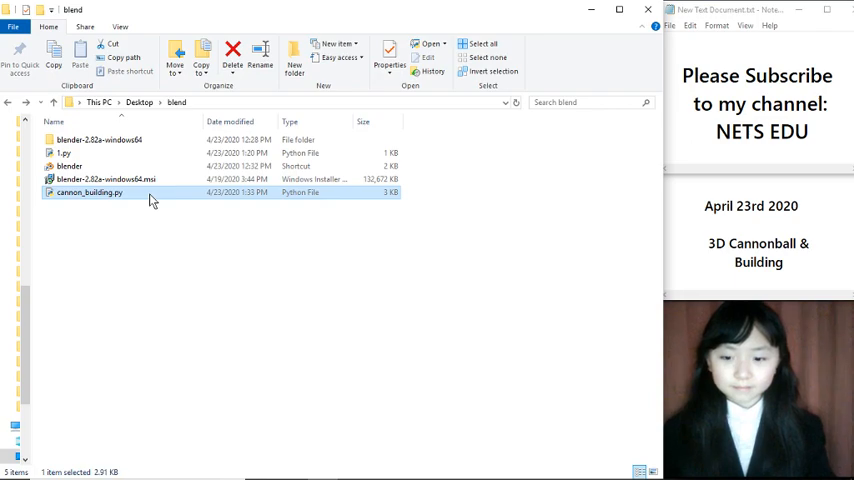
pyautogui.doubleClick(96, 192)
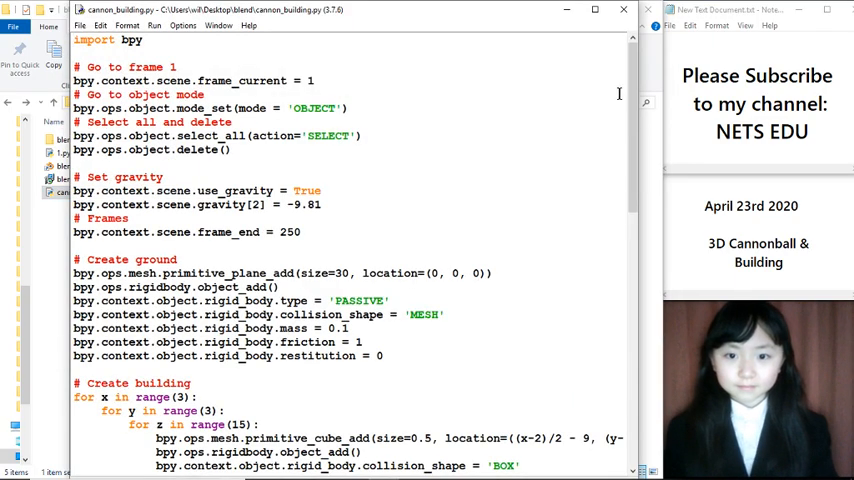
# Change the building loop range() values to 1 and 10 so fewer blocks are created.
pyautogui.scroll(-3)
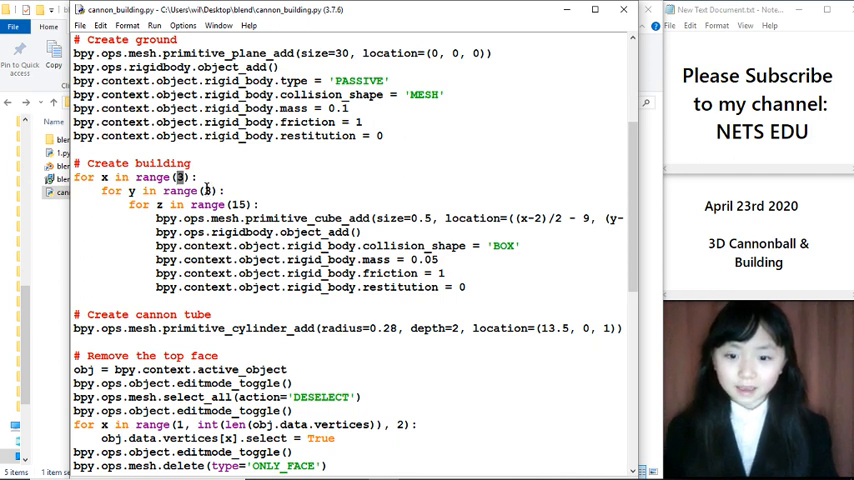
pyautogui.write('1')
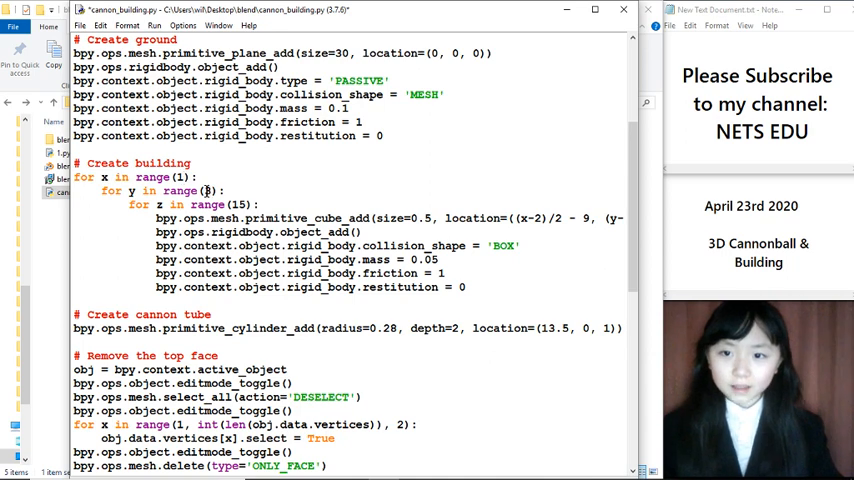
pyautogui.write('10')
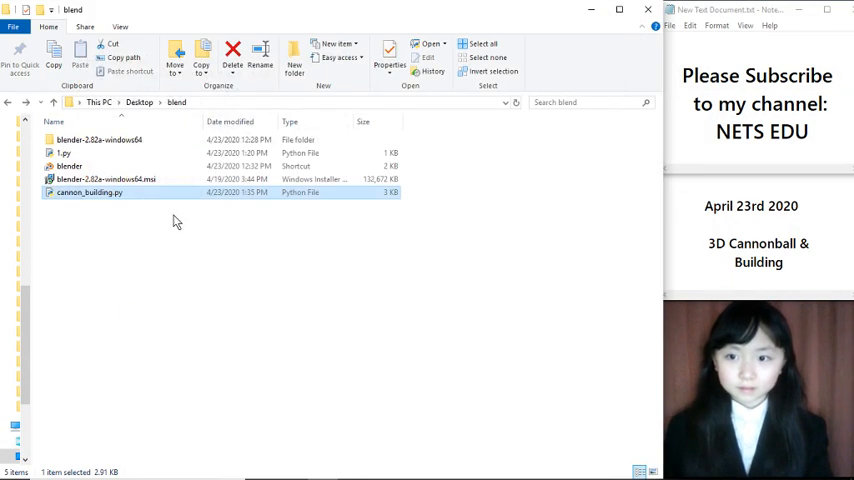
pyautogui.doubleClick(64, 152)
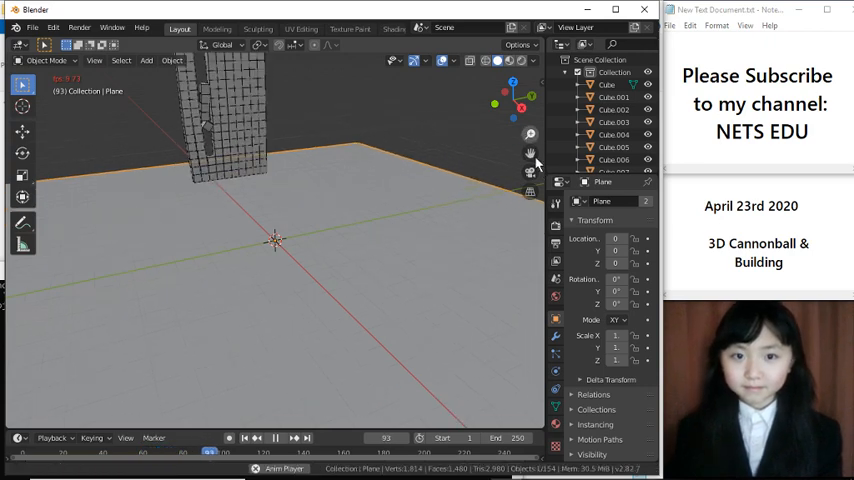
# Play the rigid body simulation from the front so the cannonball buckles the thin wall.
pyautogui.click(276, 438)
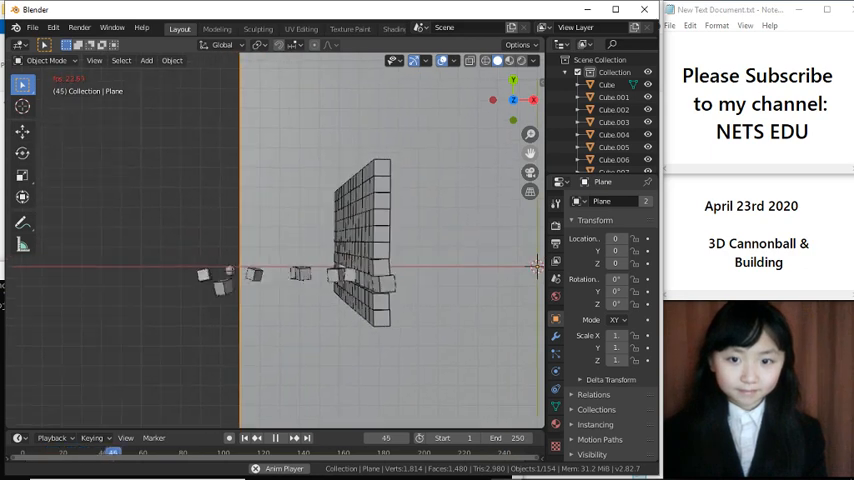
pyautogui.click(288, 436)
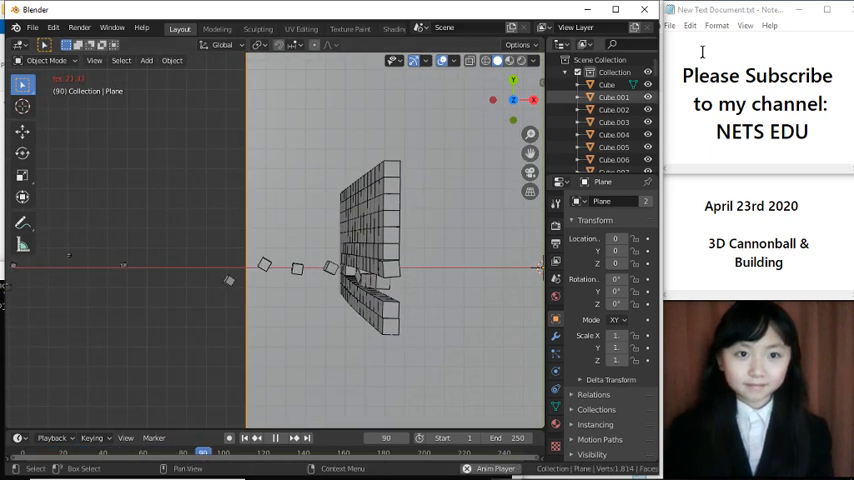